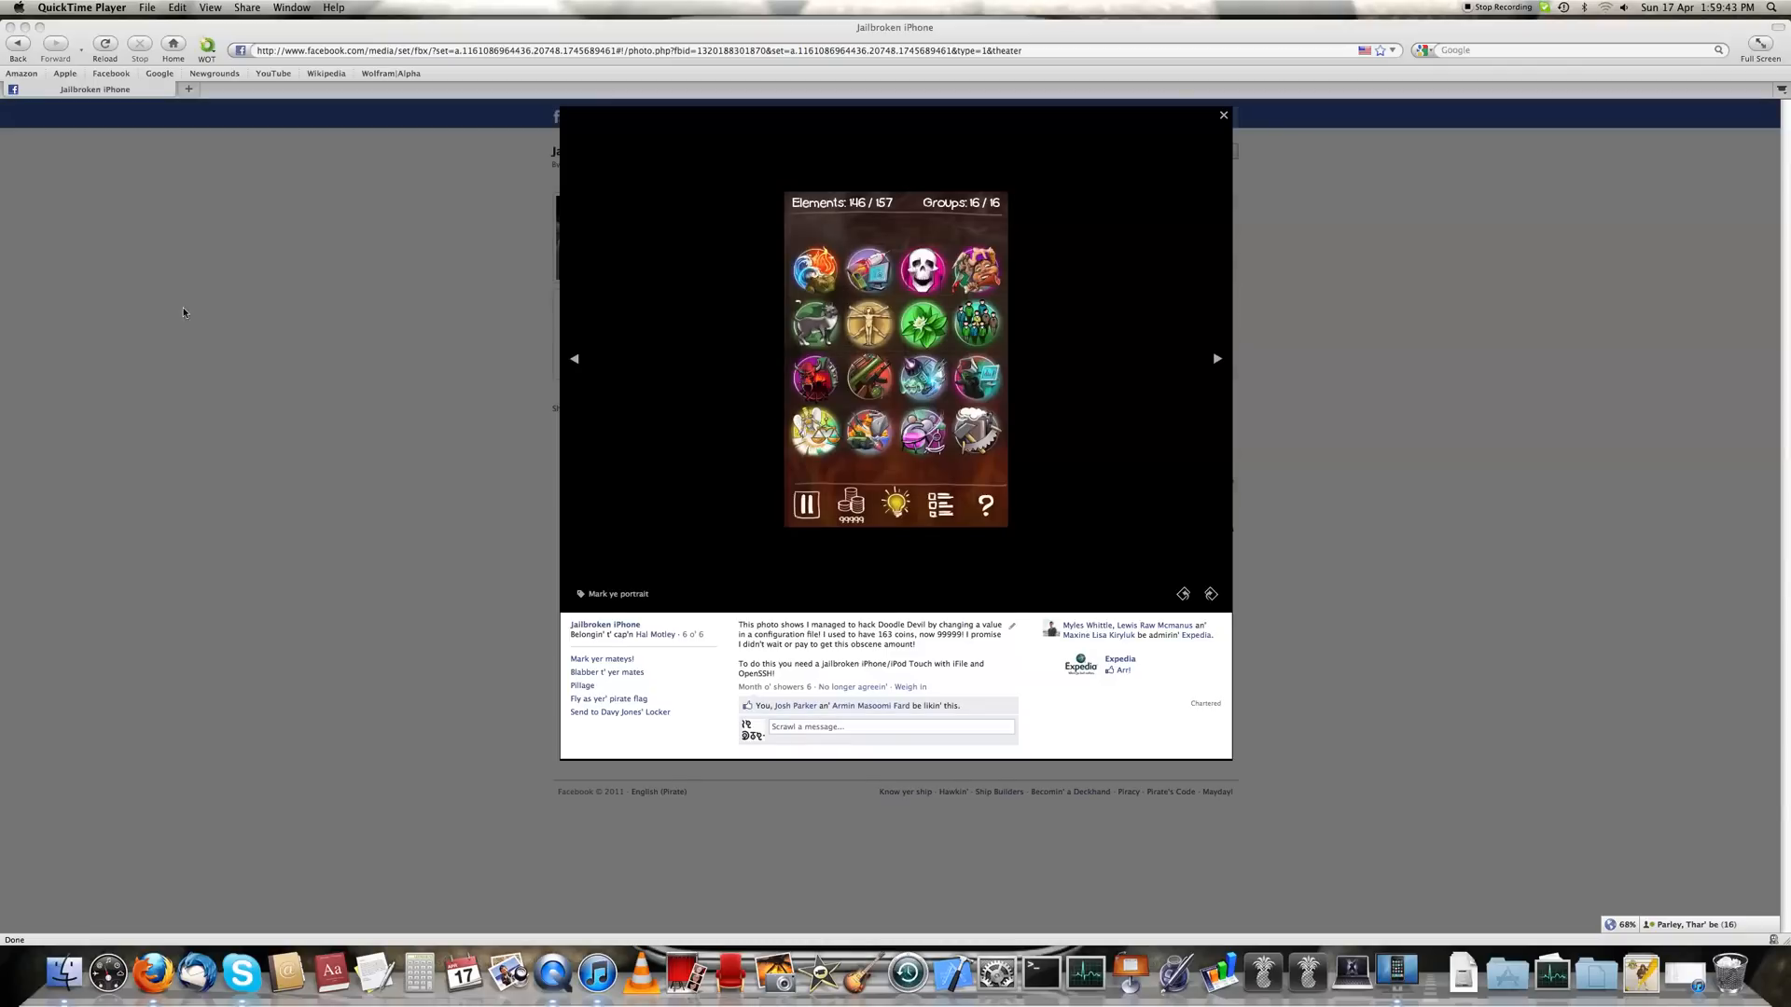
mouse_move(417, 353)
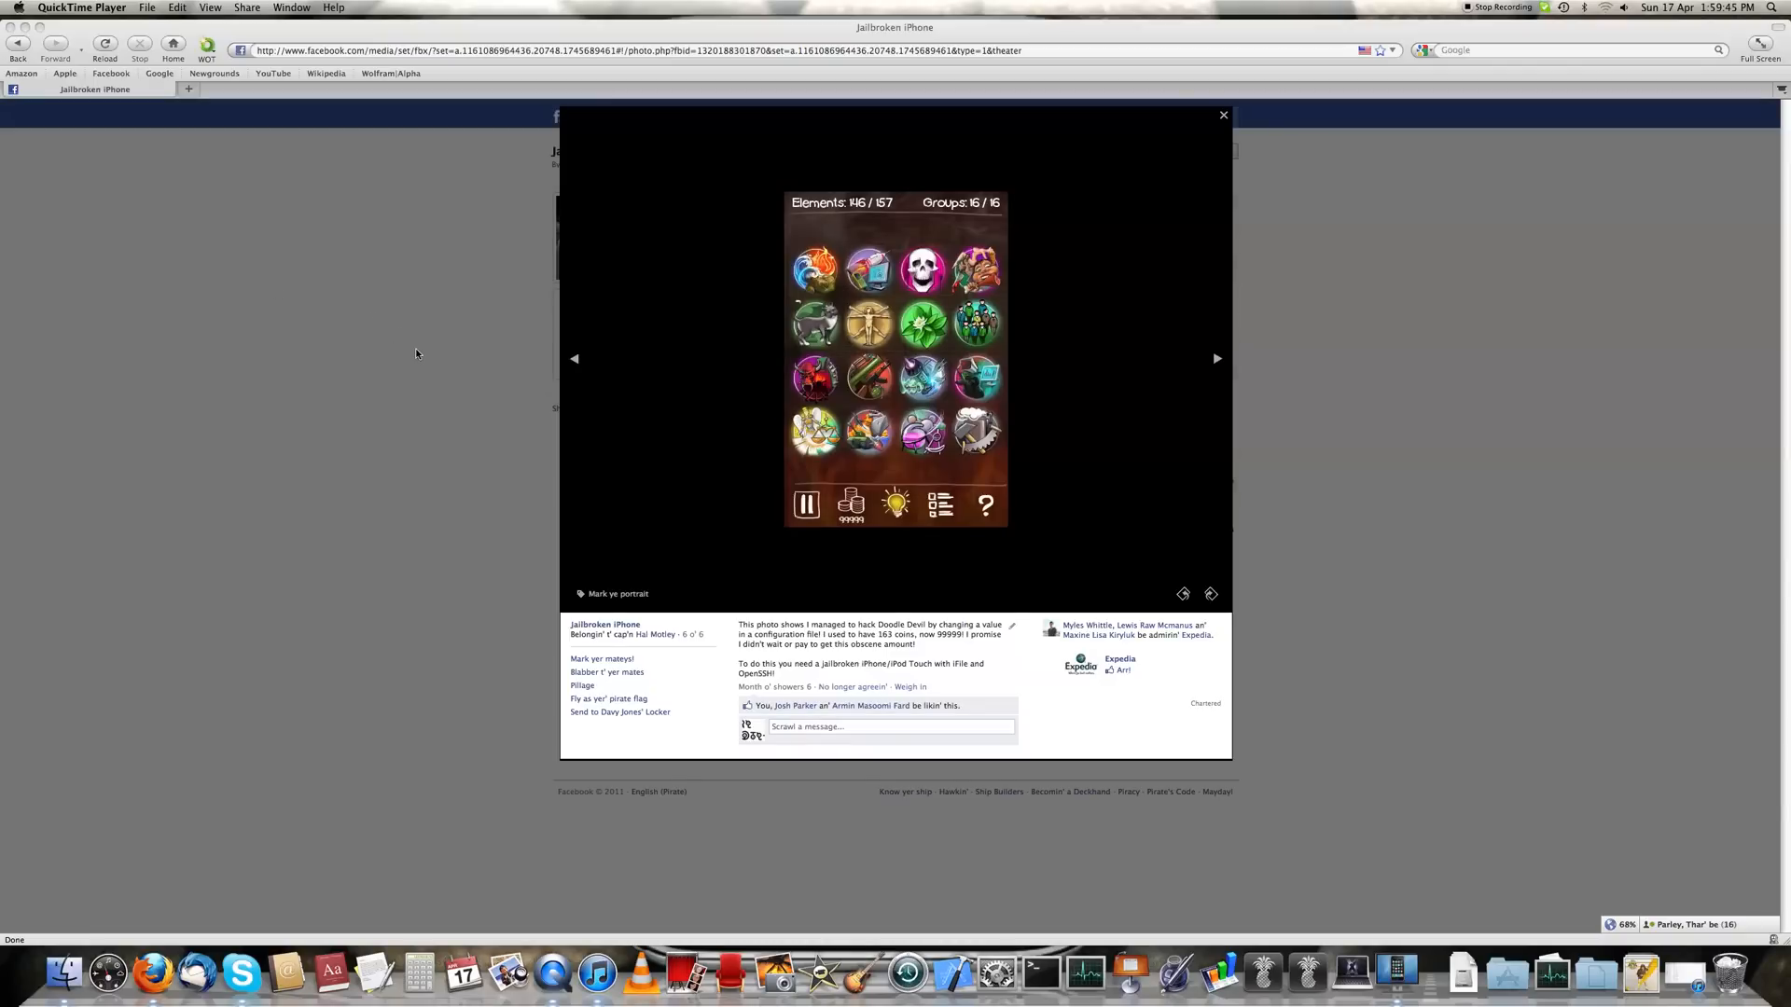
mouse_move(410, 364)
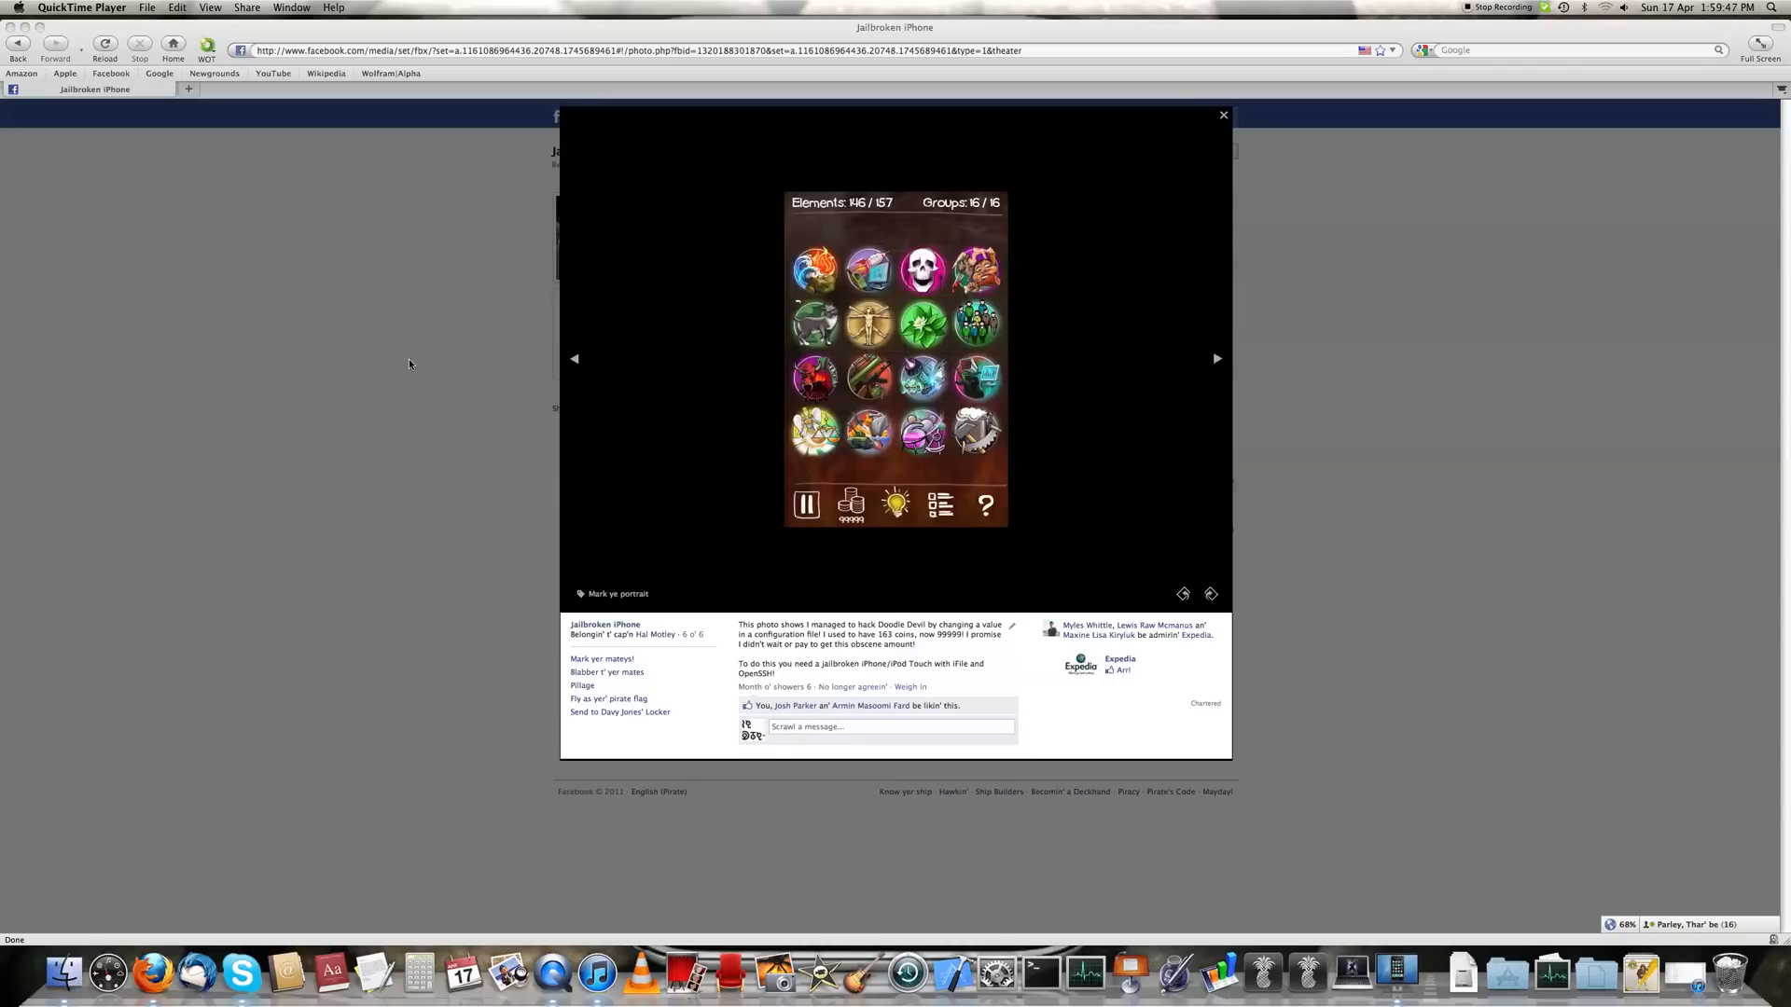
mouse_move(454, 389)
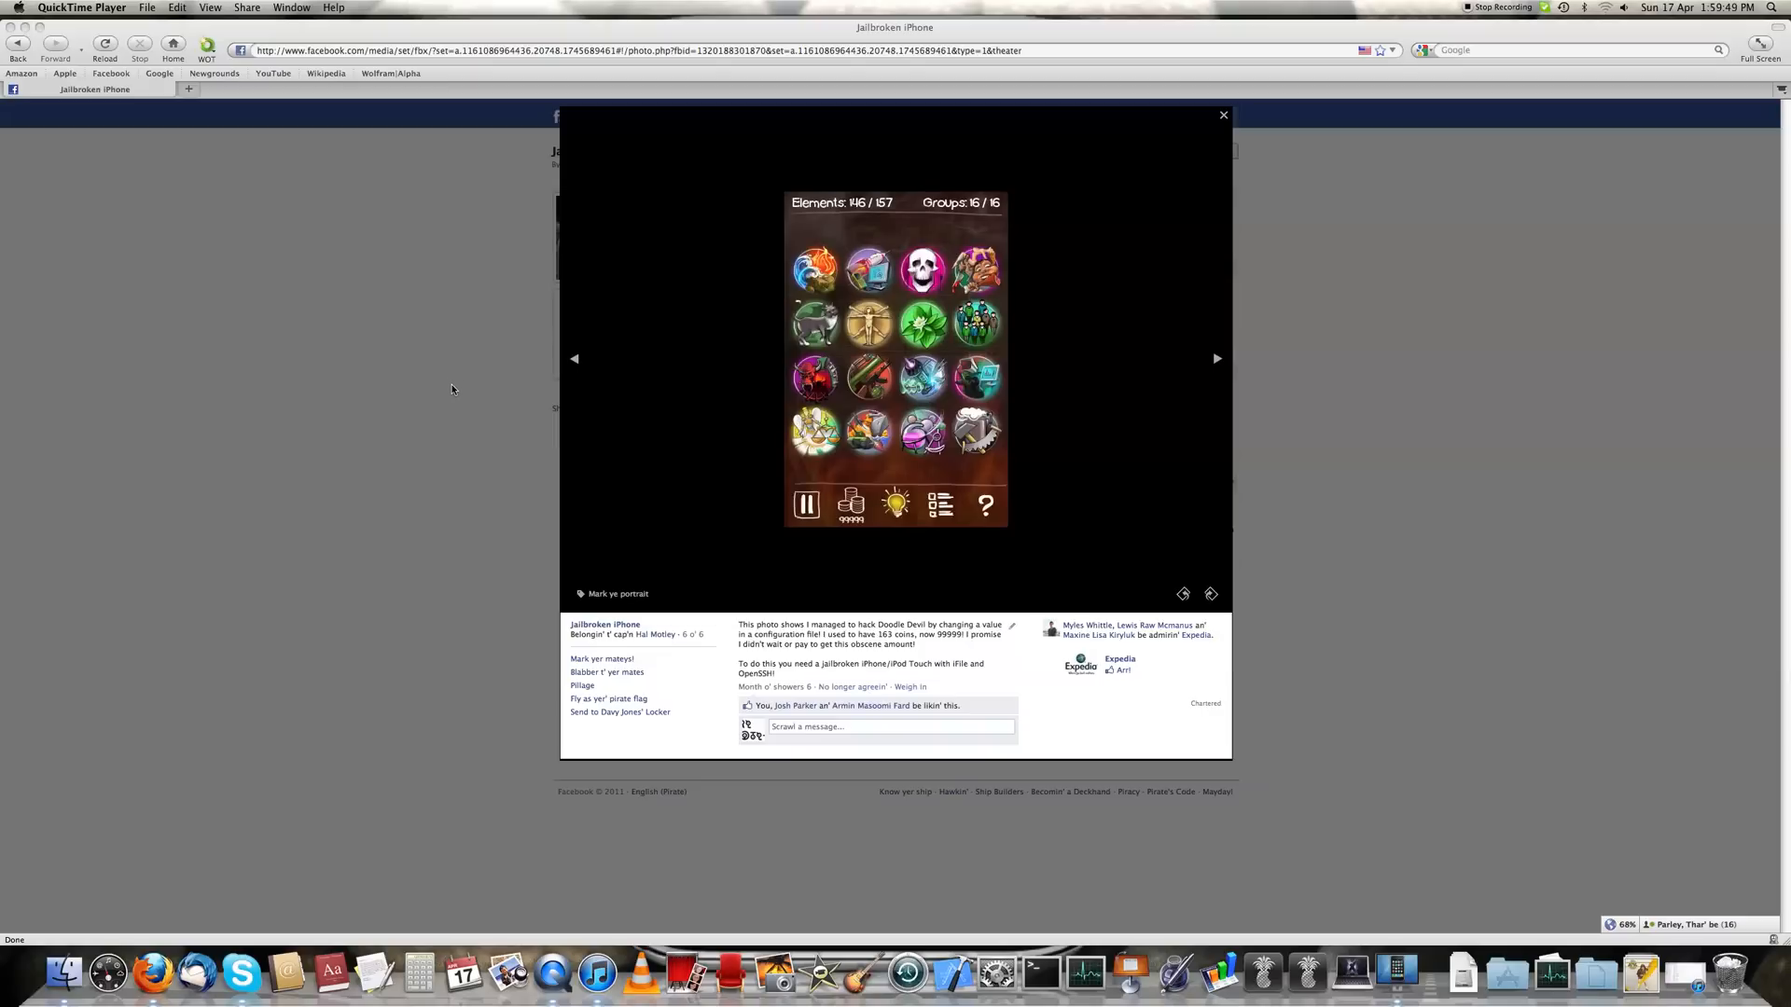
mouse_move(437, 381)
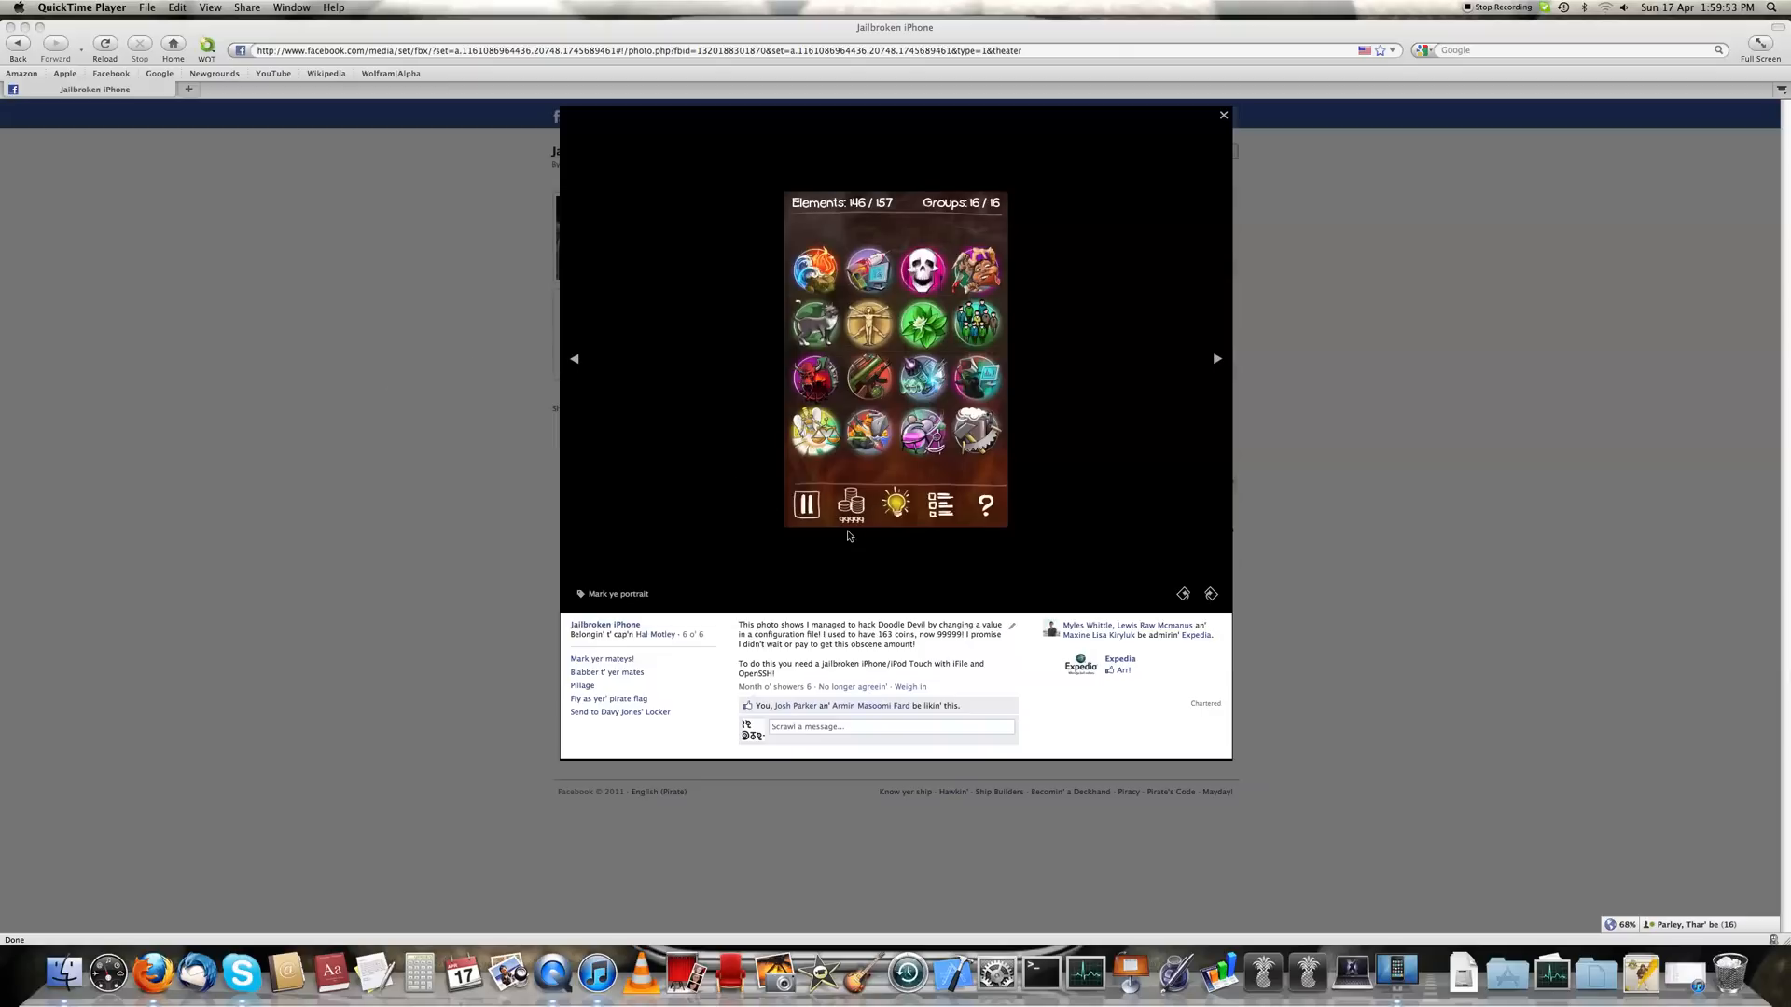
mouse_move(865, 535)
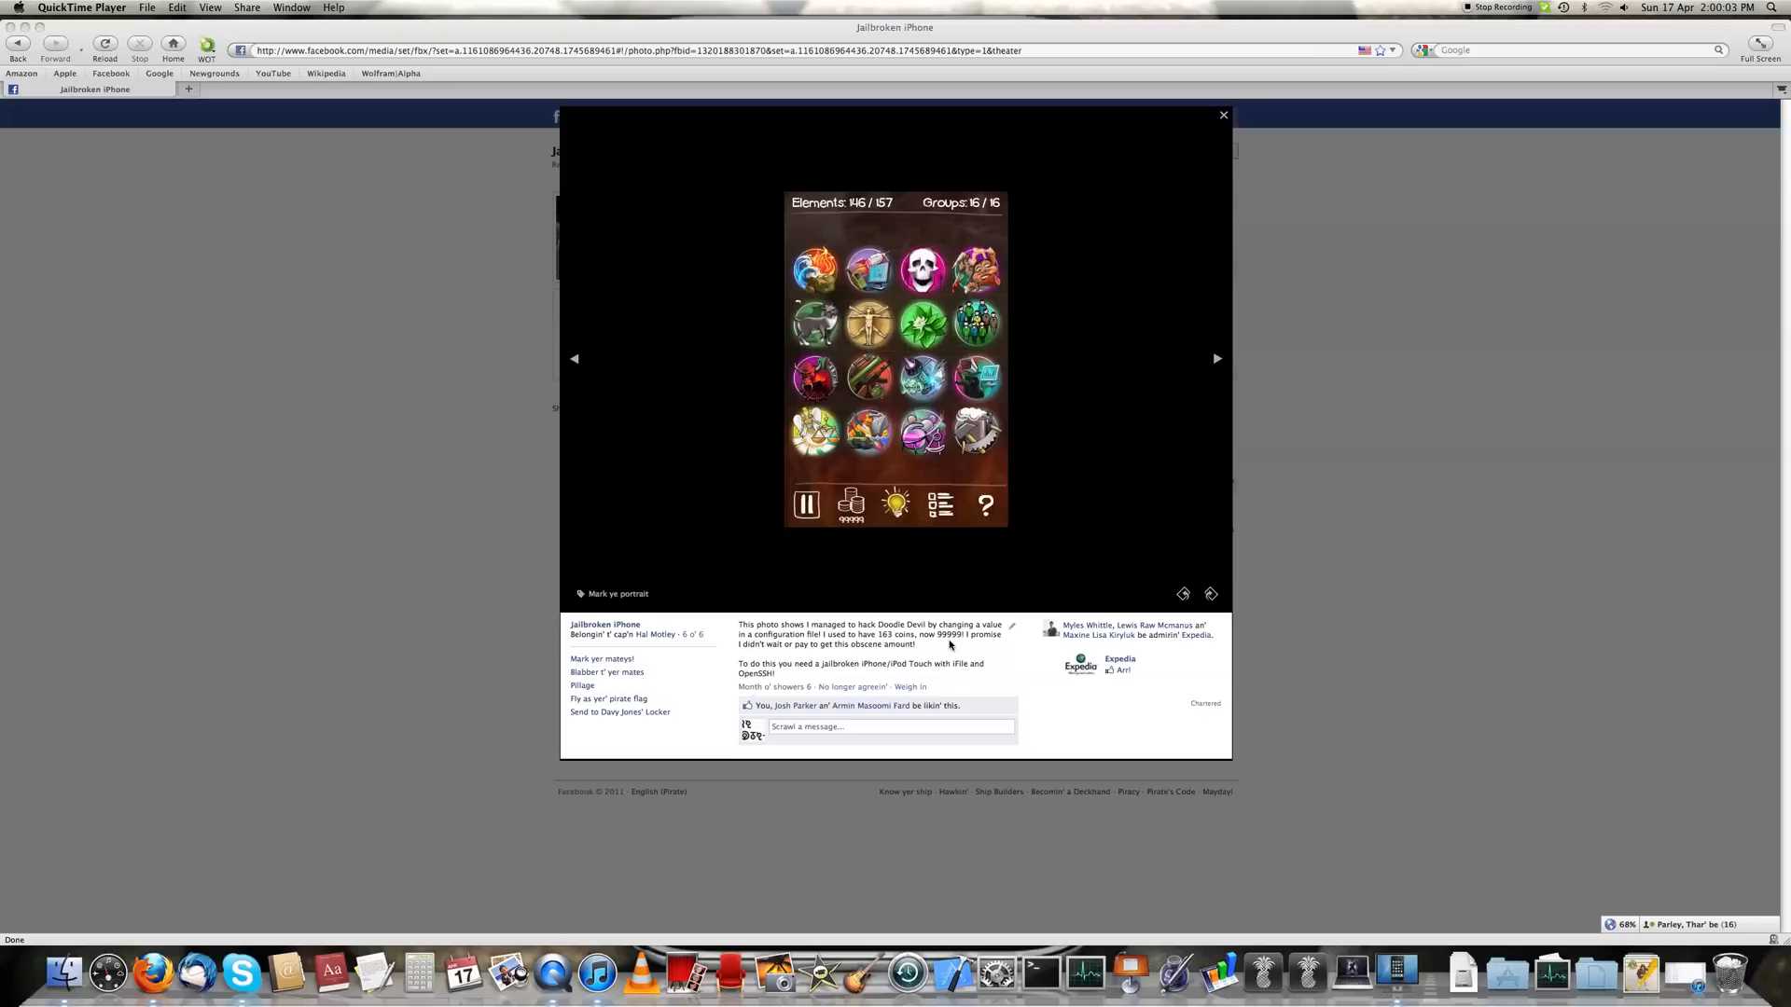
mouse_move(810, 664)
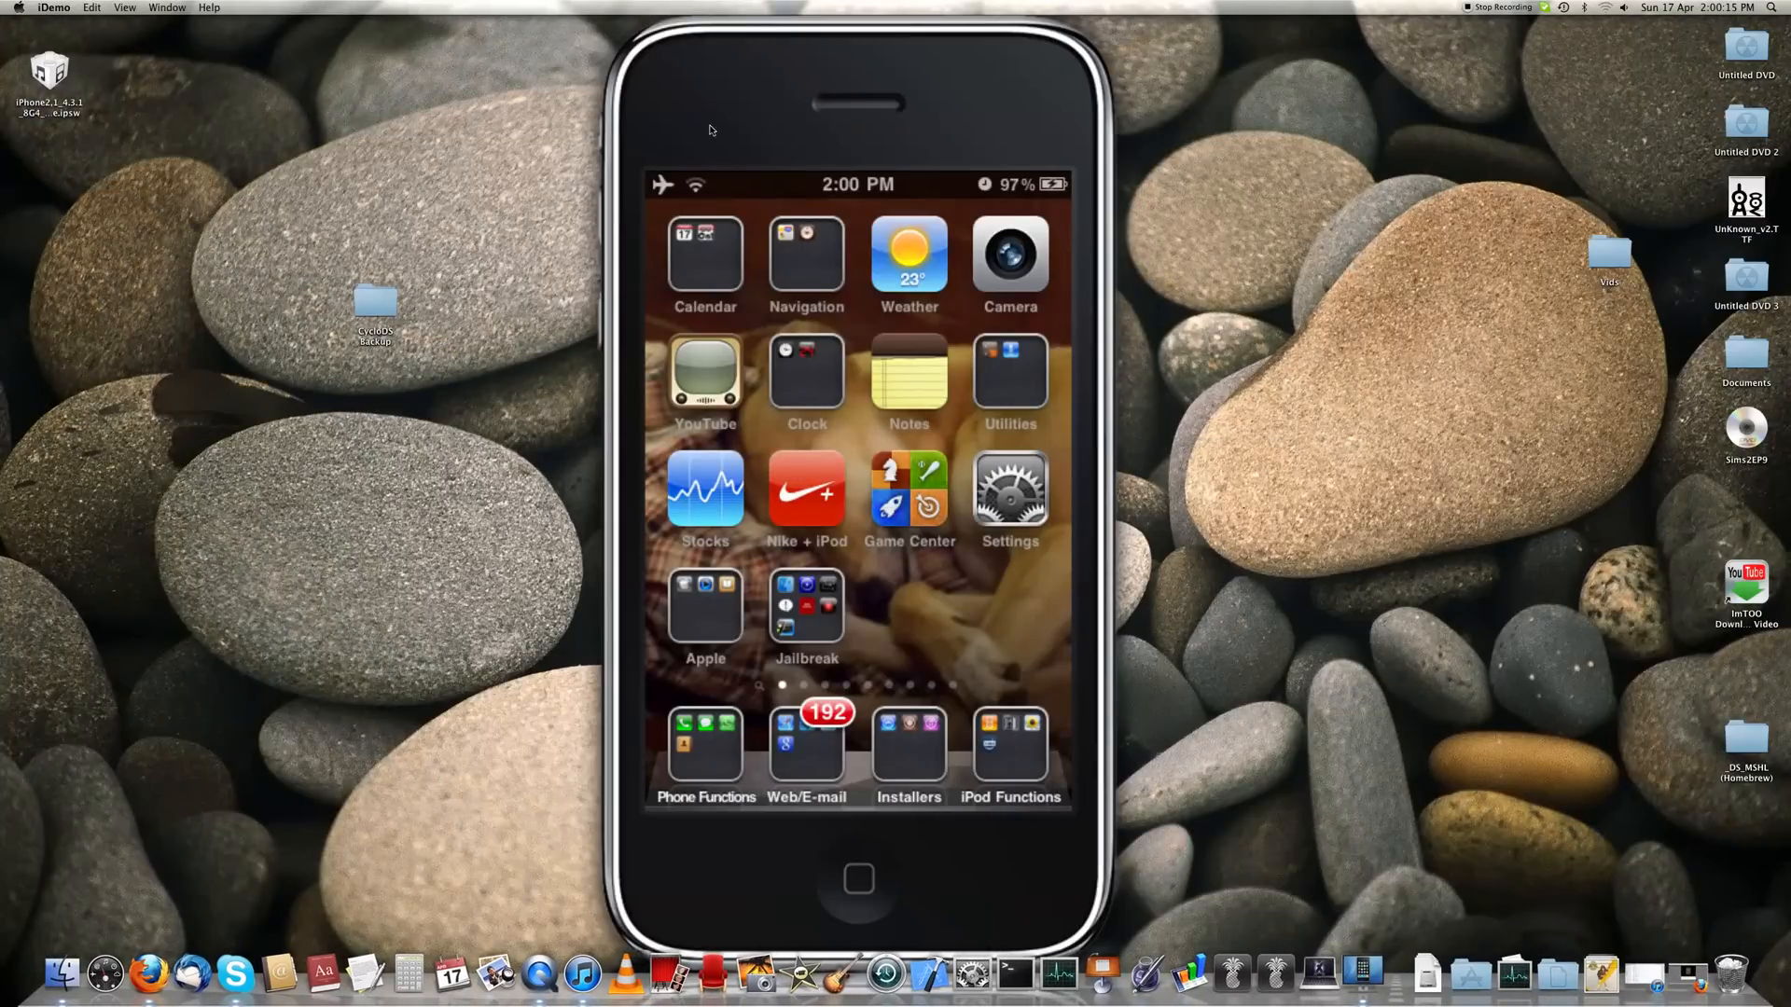
mouse_move(735, 155)
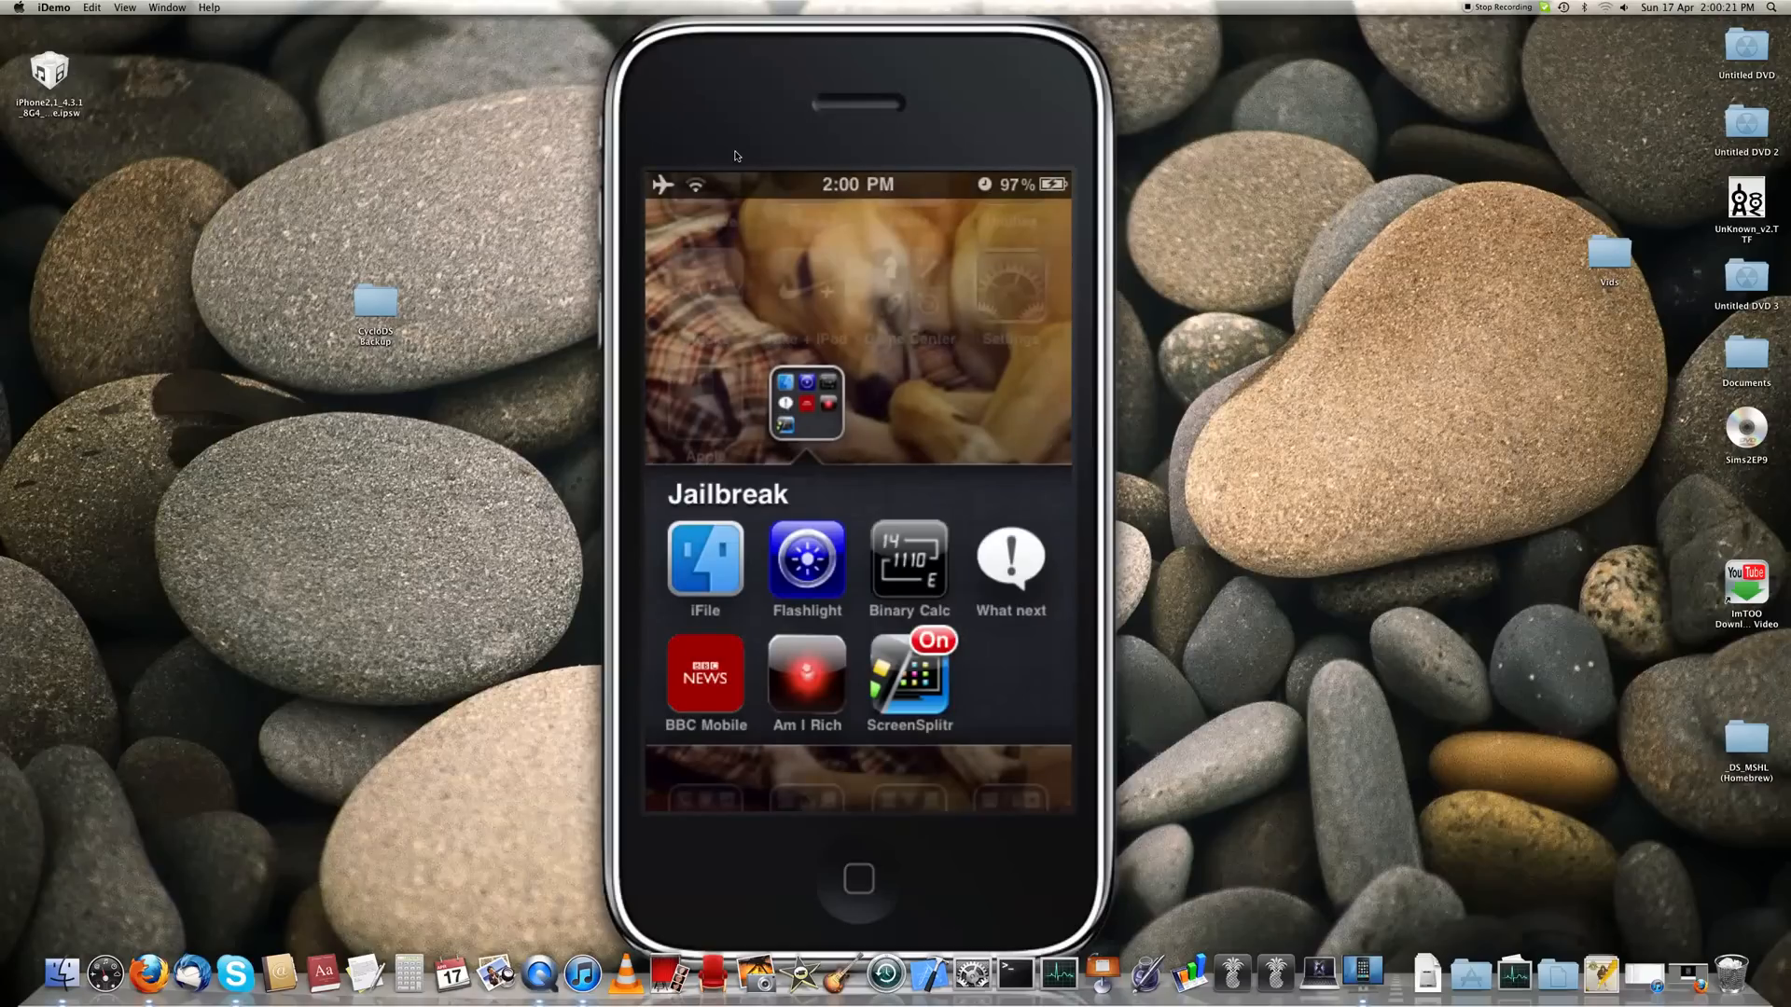
Step: Launch iFile from the Jailbreak folder, landing in the /var directory
click(704, 561)
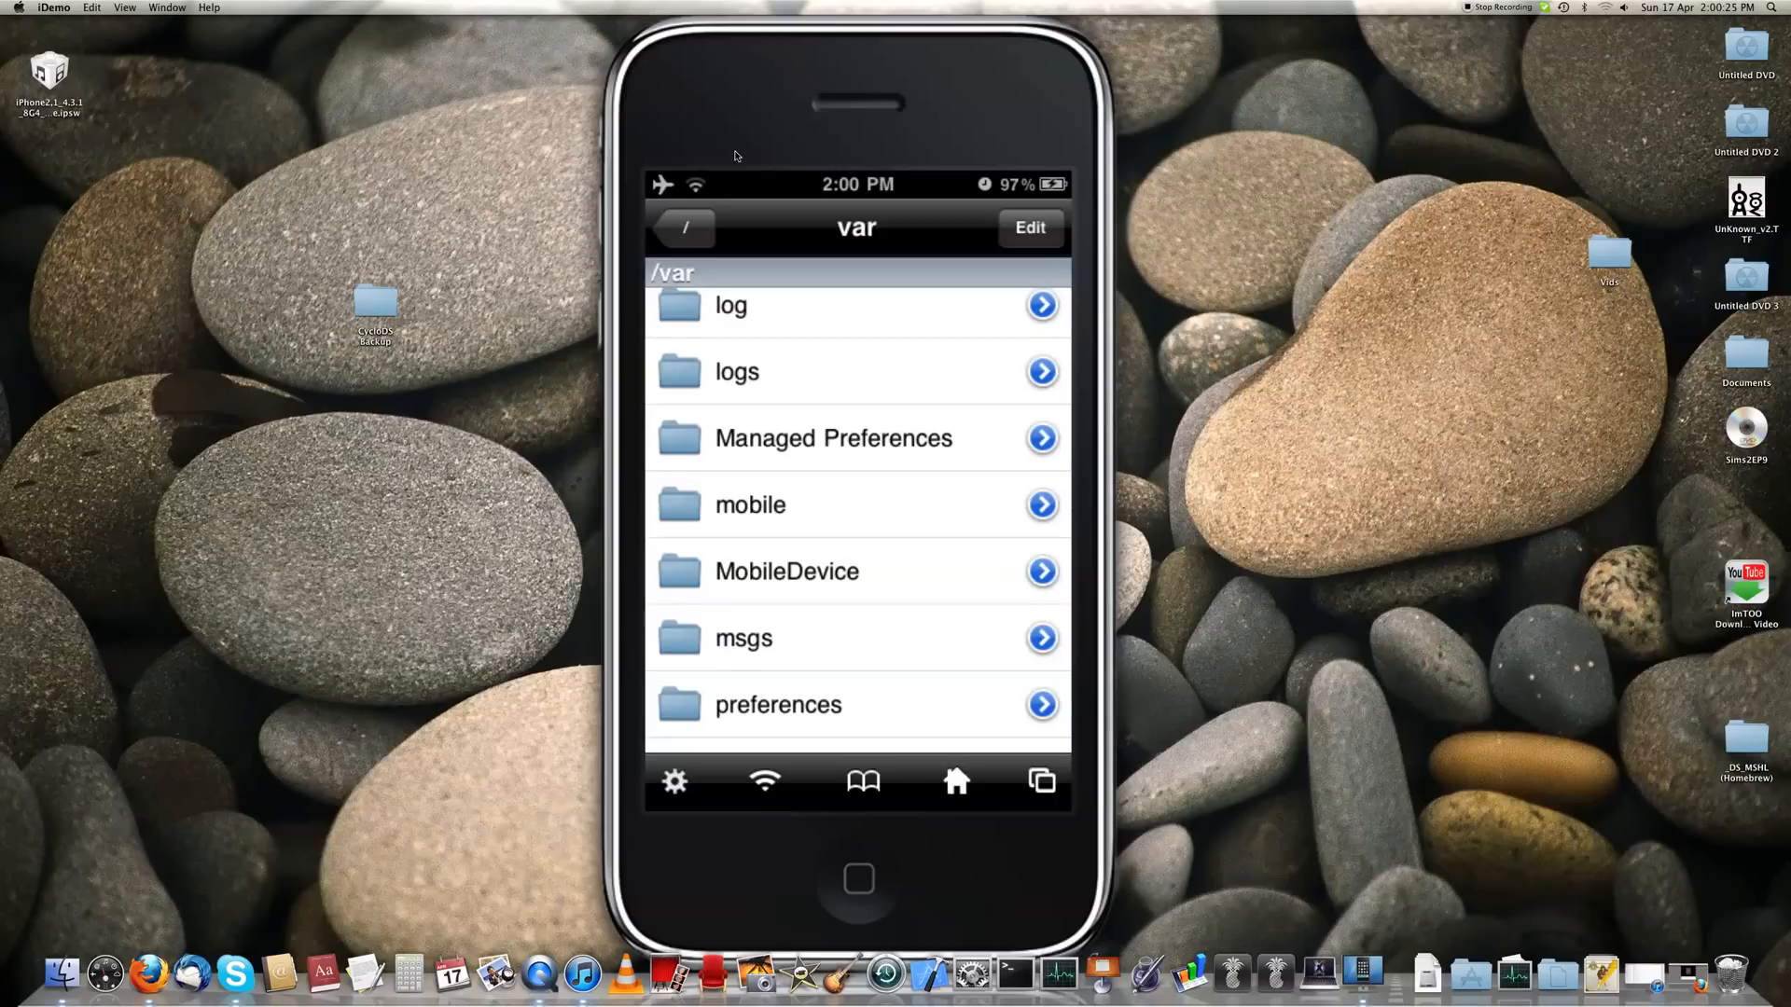
Step: Scroll the /var listing down to reach and enter the mobile folder
scroll(down, 3)
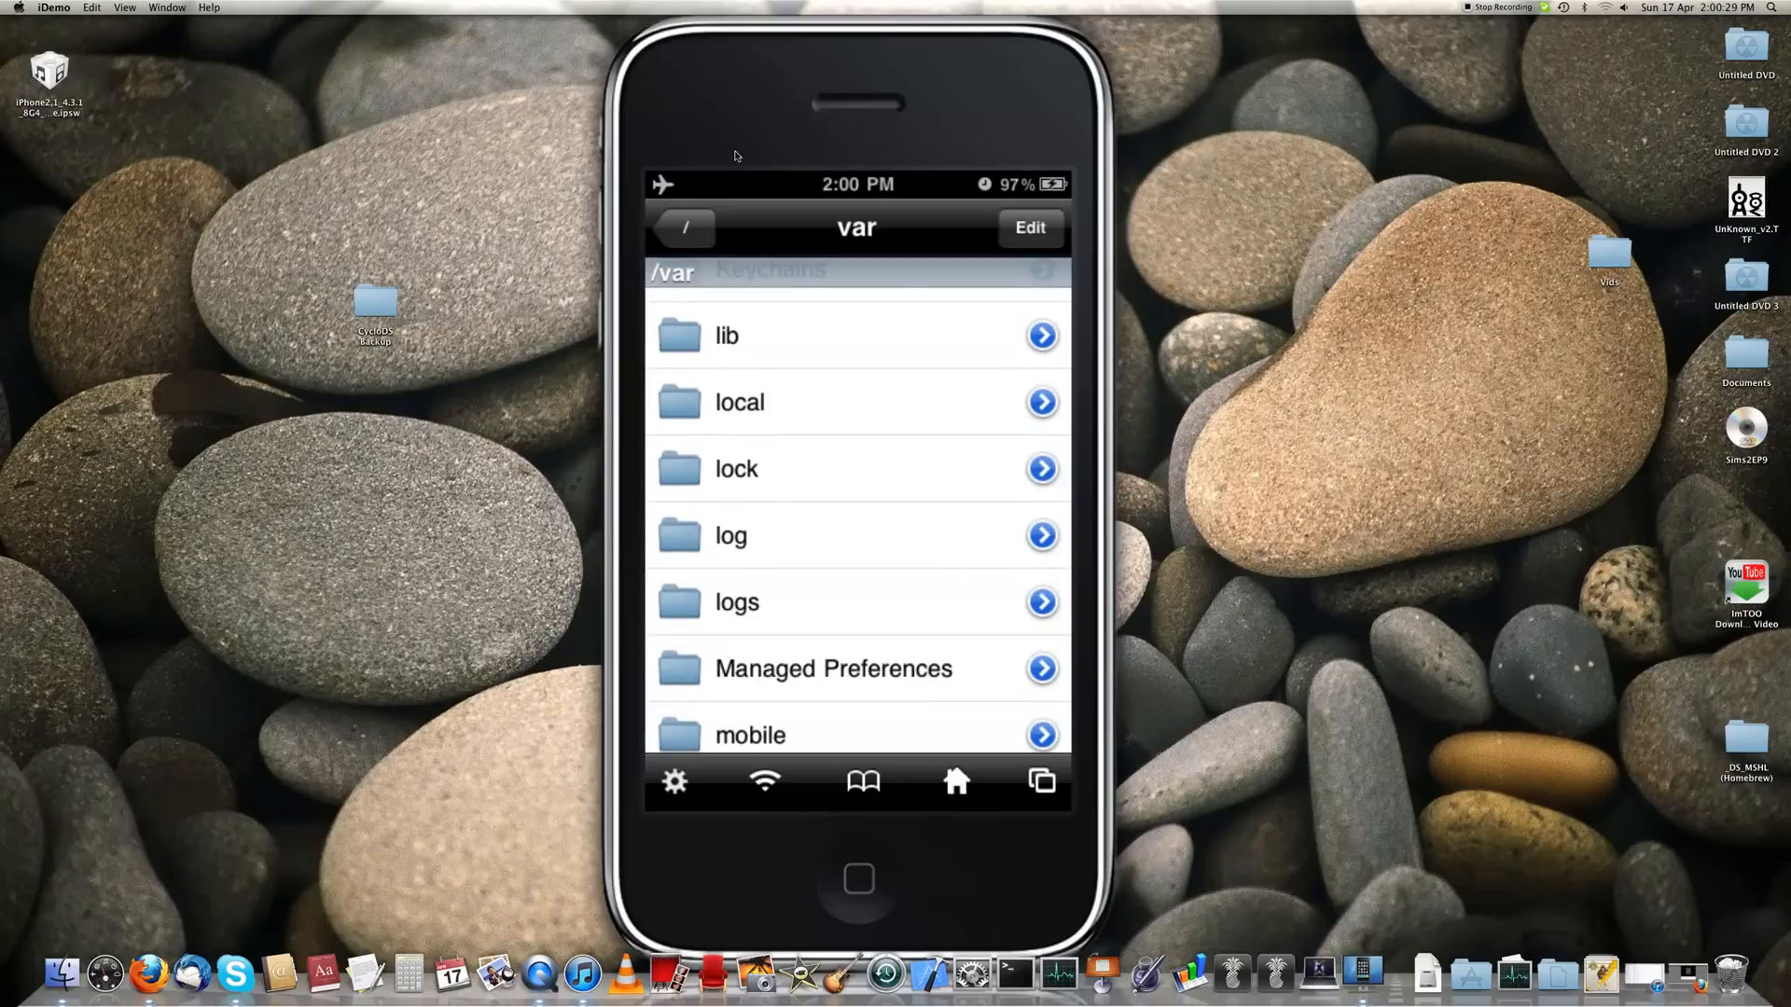
scroll(down, 3)
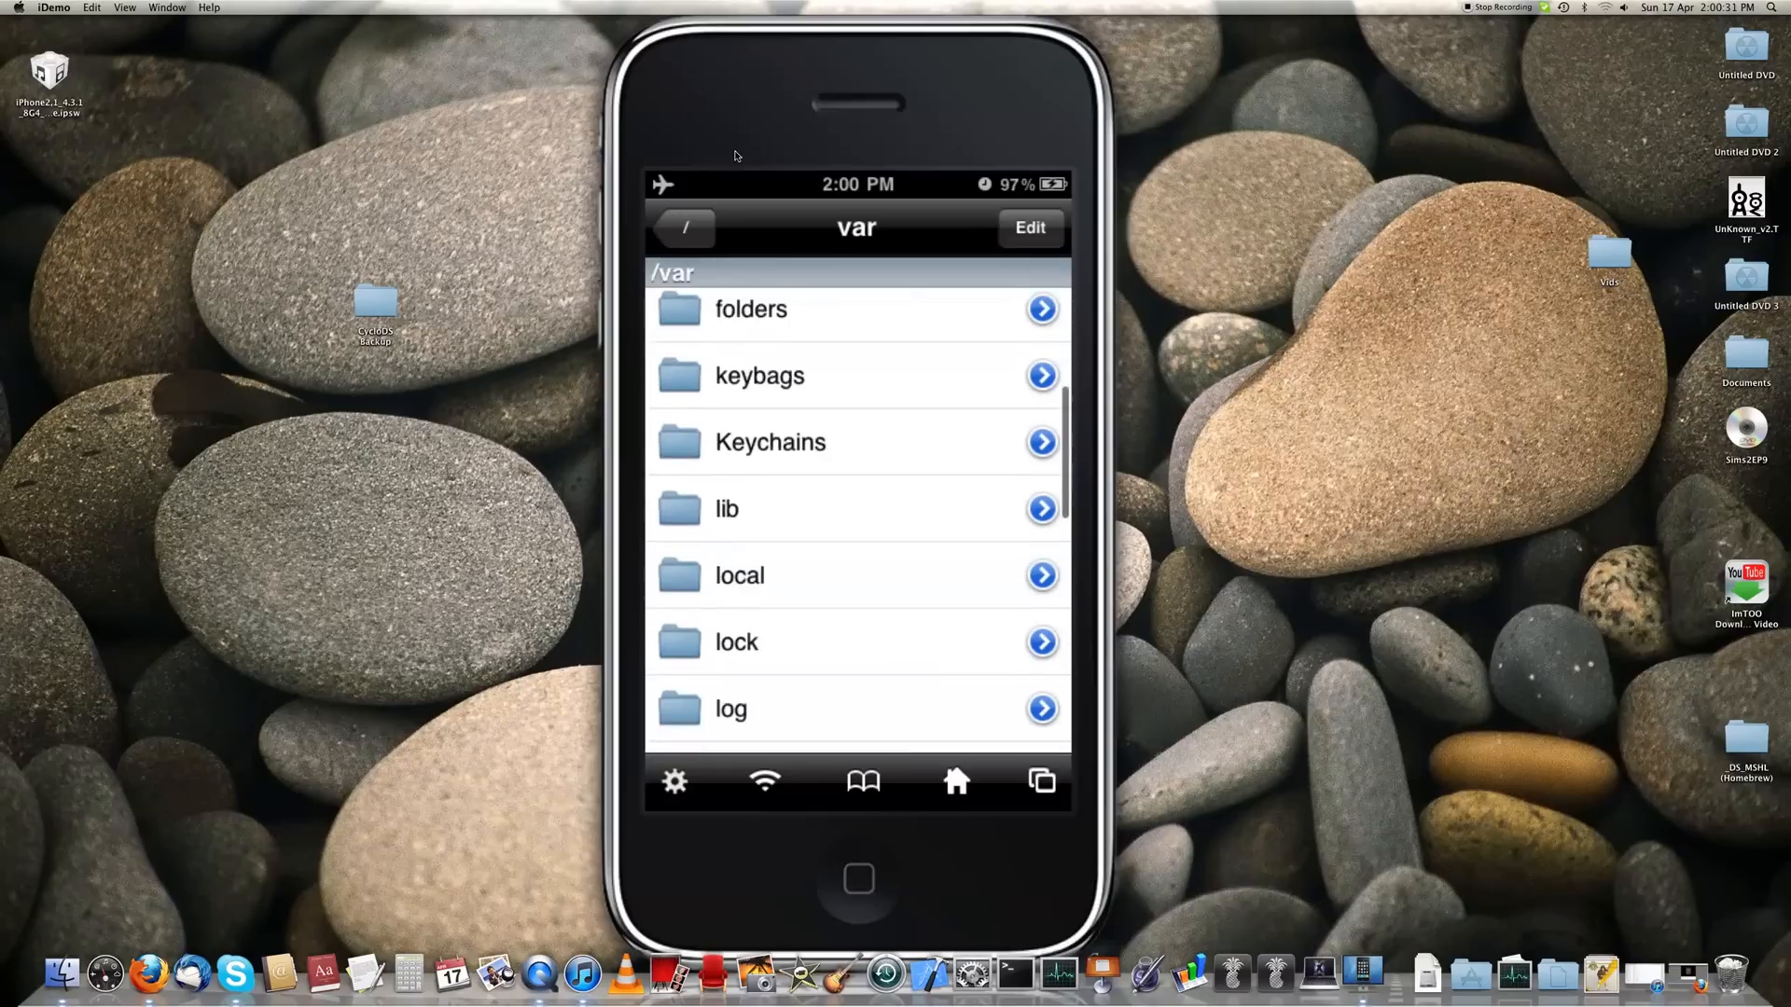
scroll(down, 3)
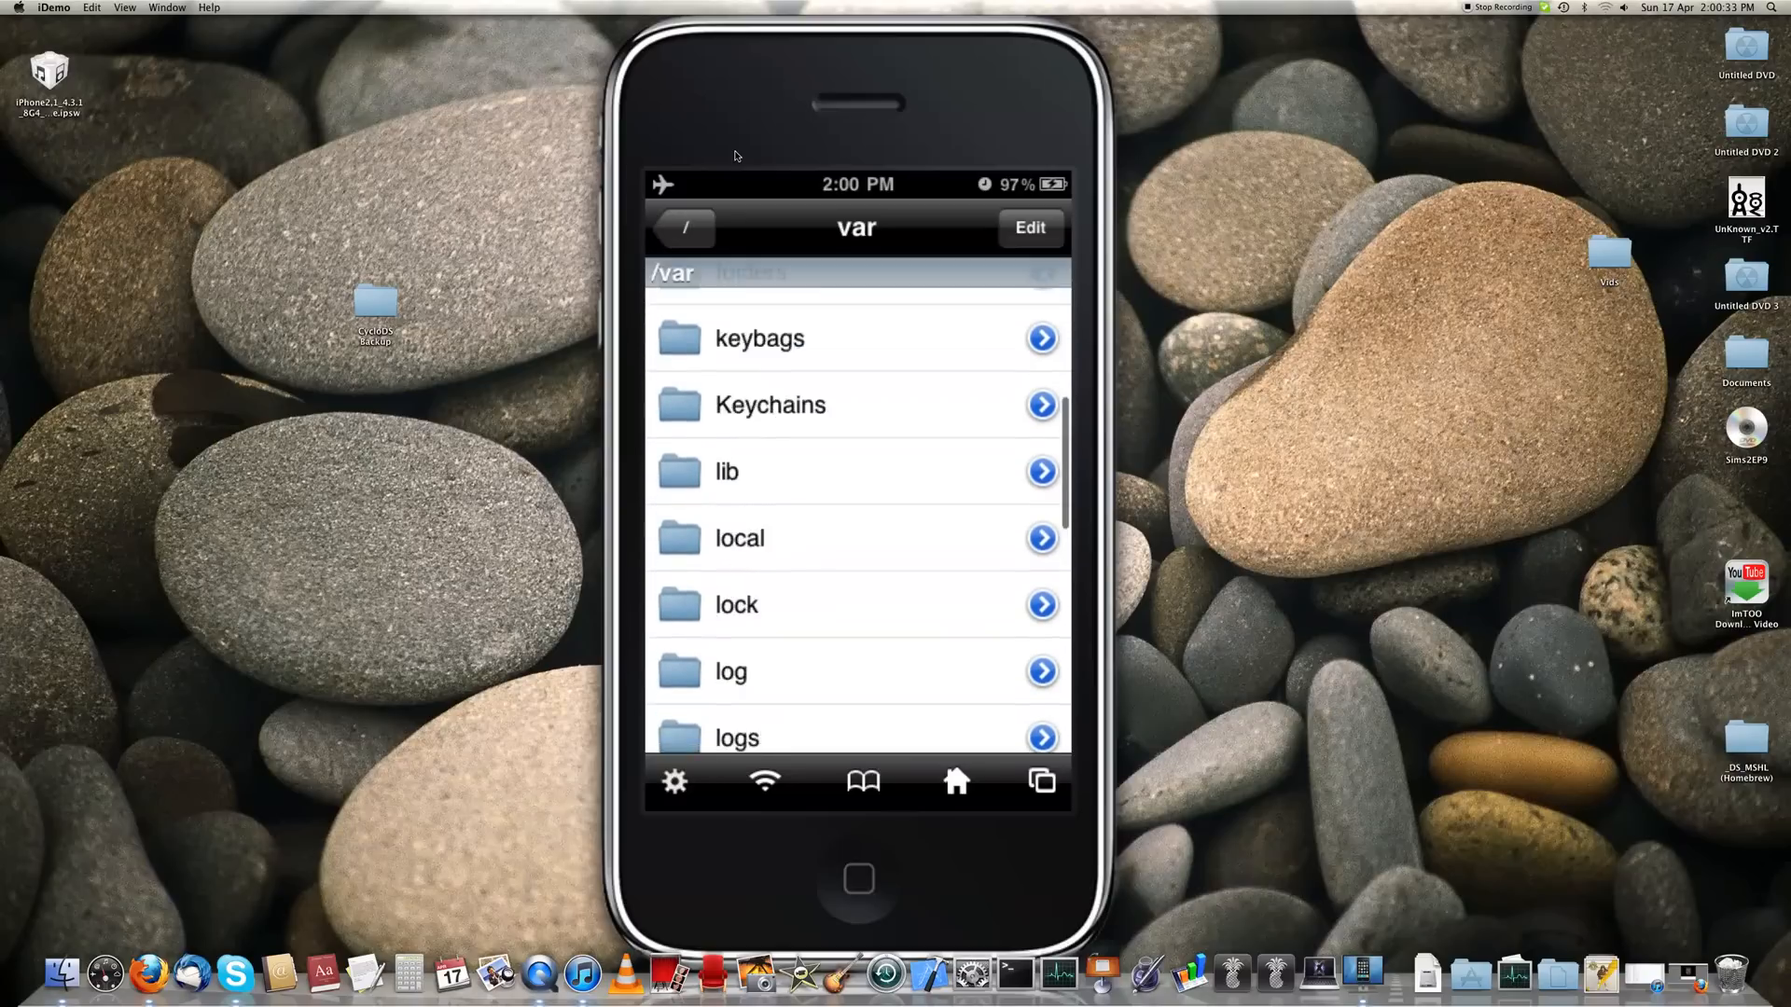
scroll(down, 3)
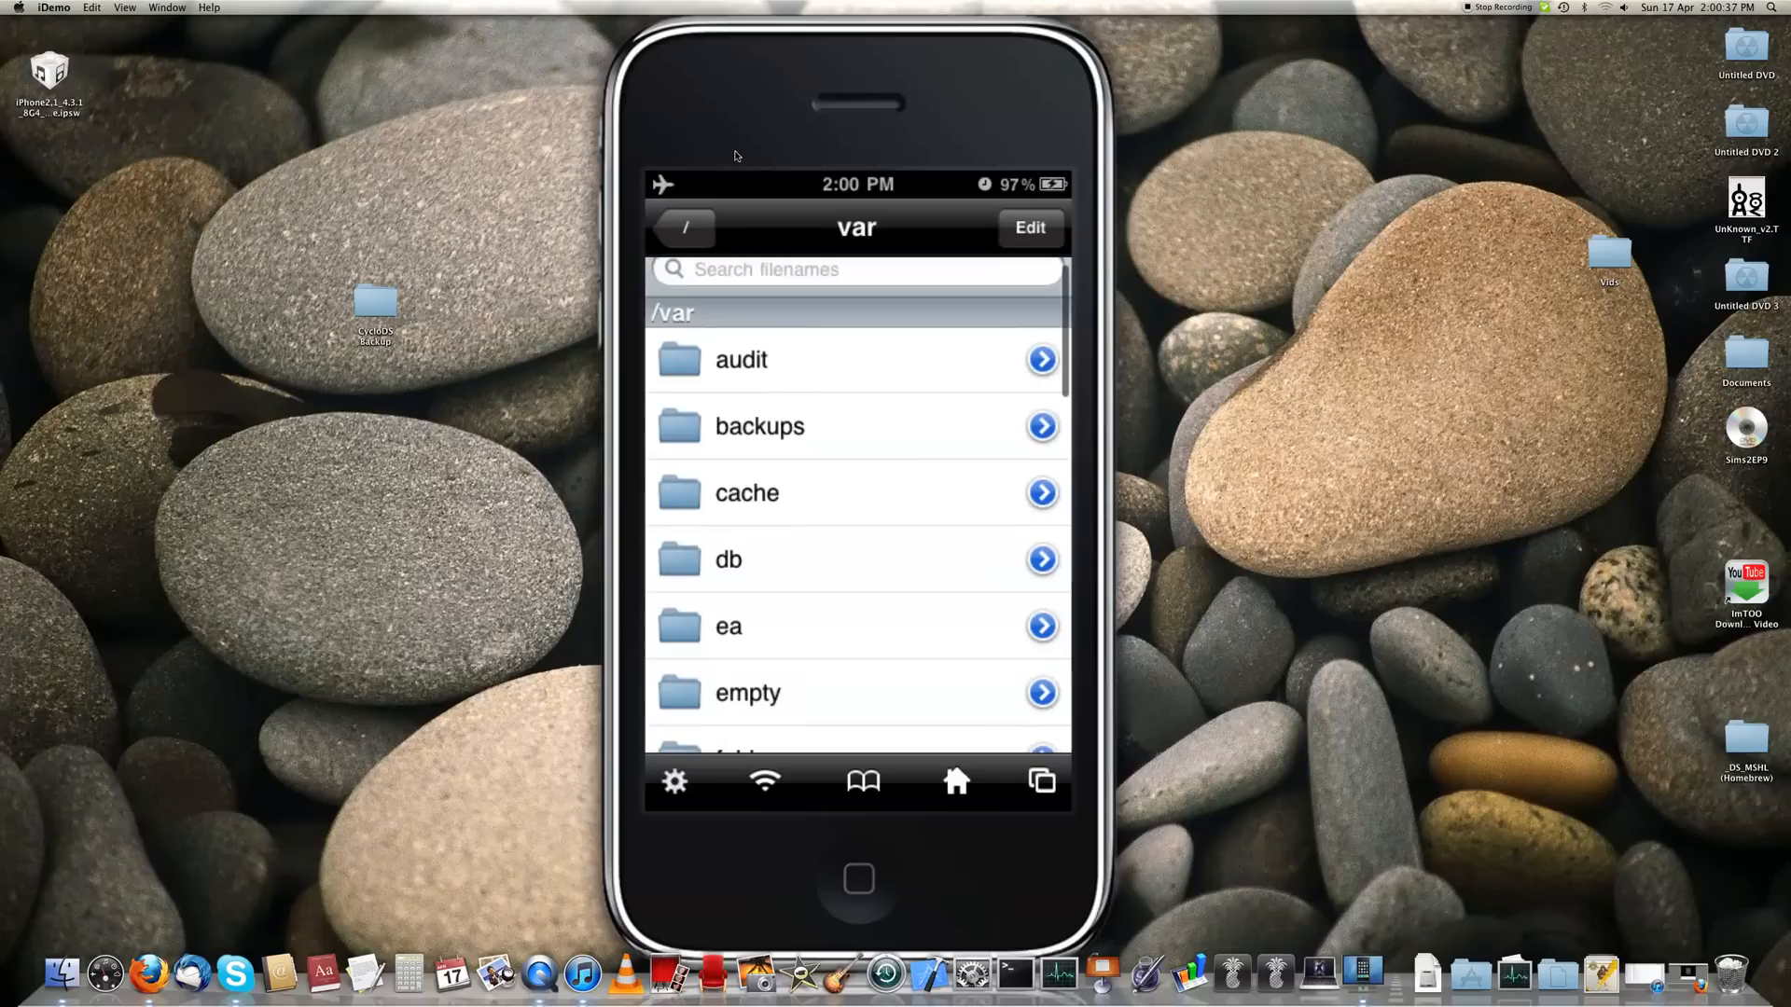
scroll(down, 3)
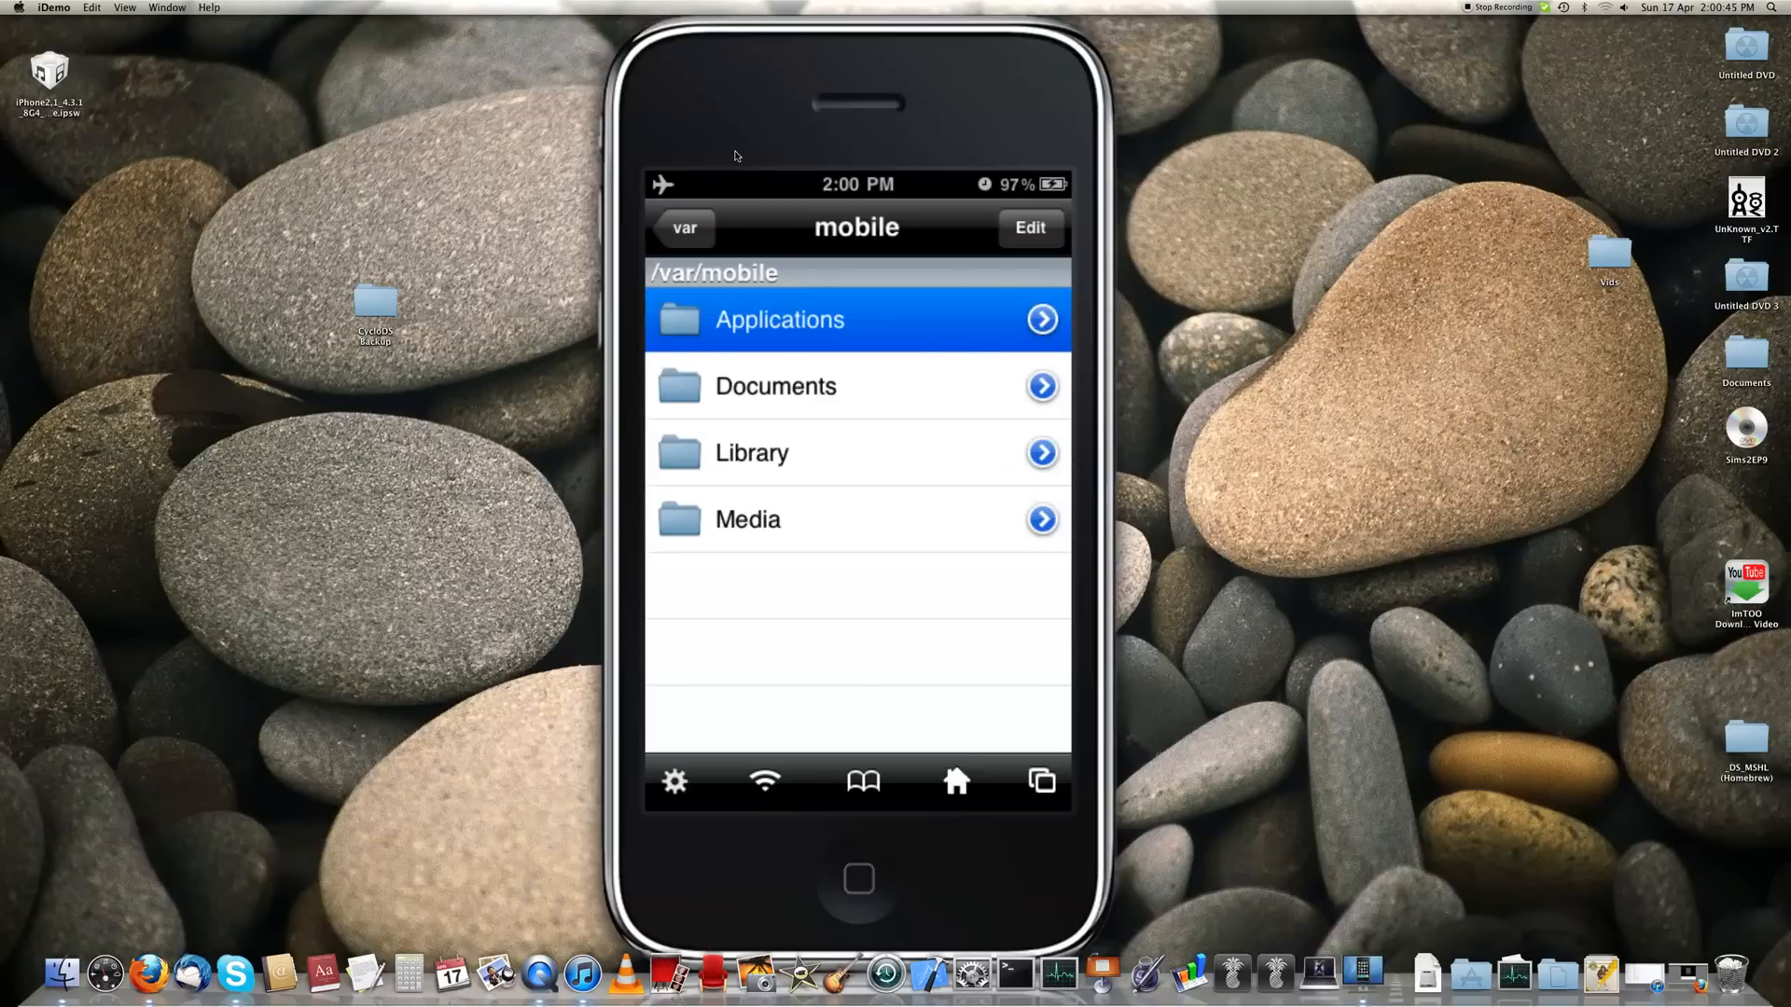
click(819, 319)
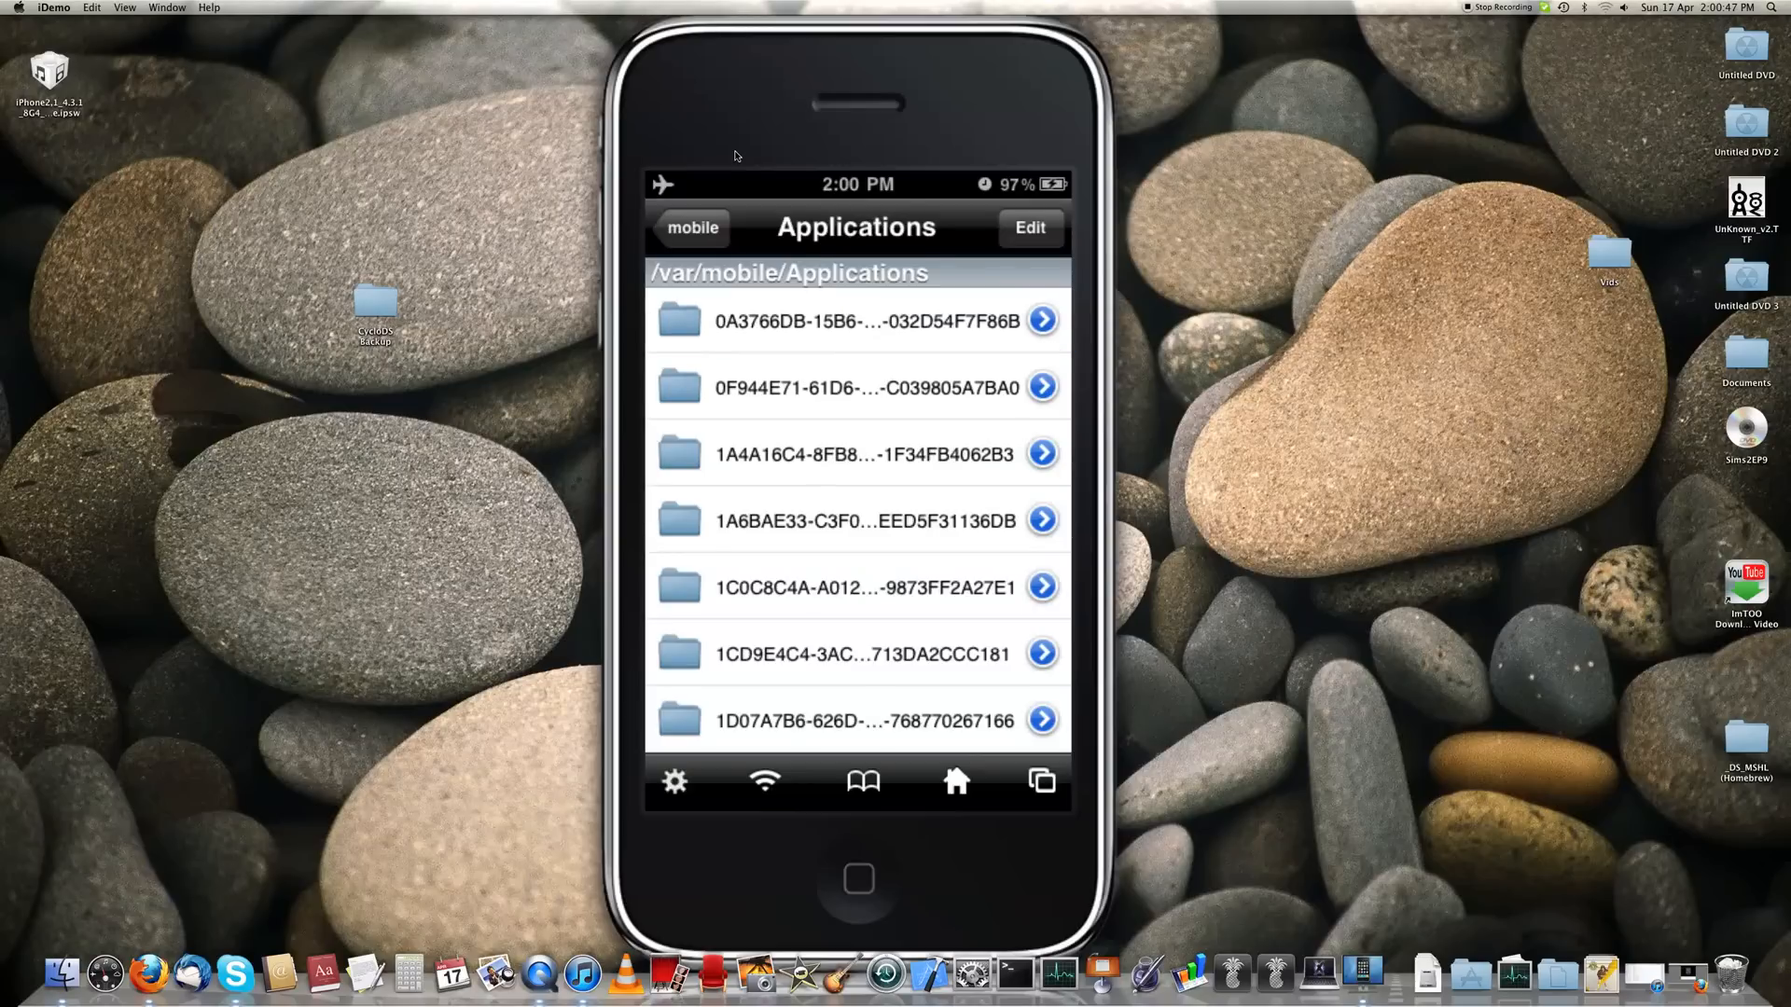
scroll(down, 3)
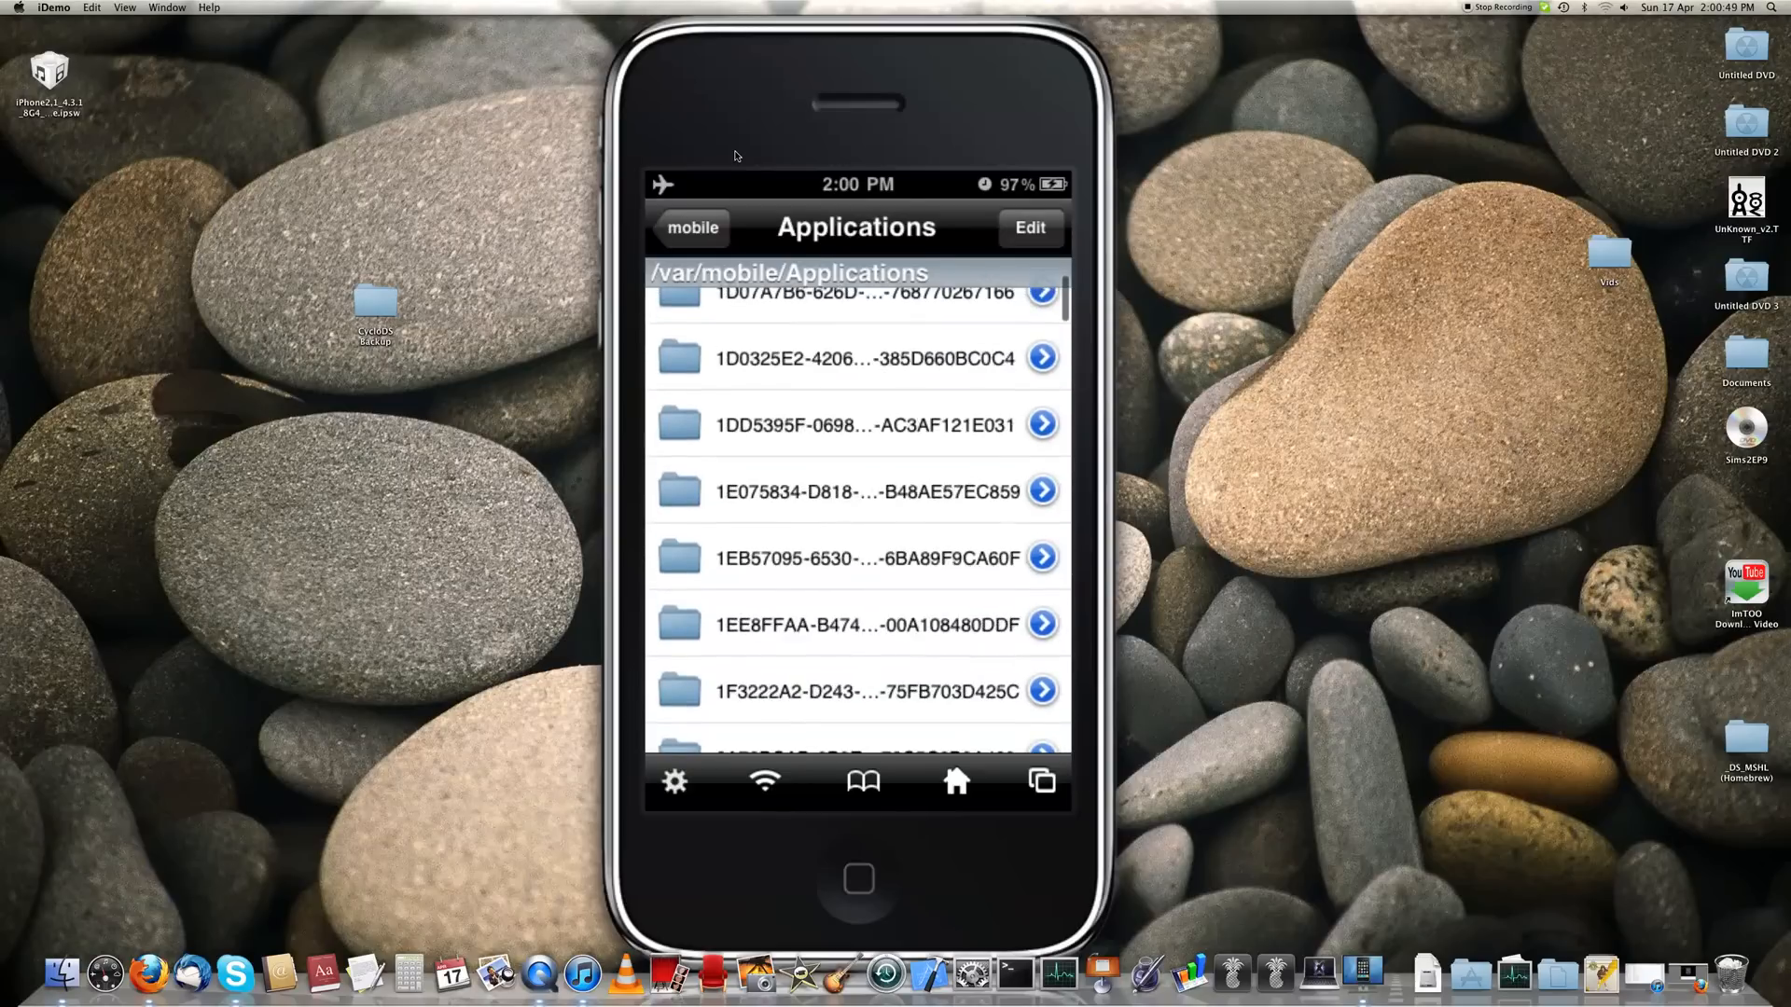
scroll(down, 3)
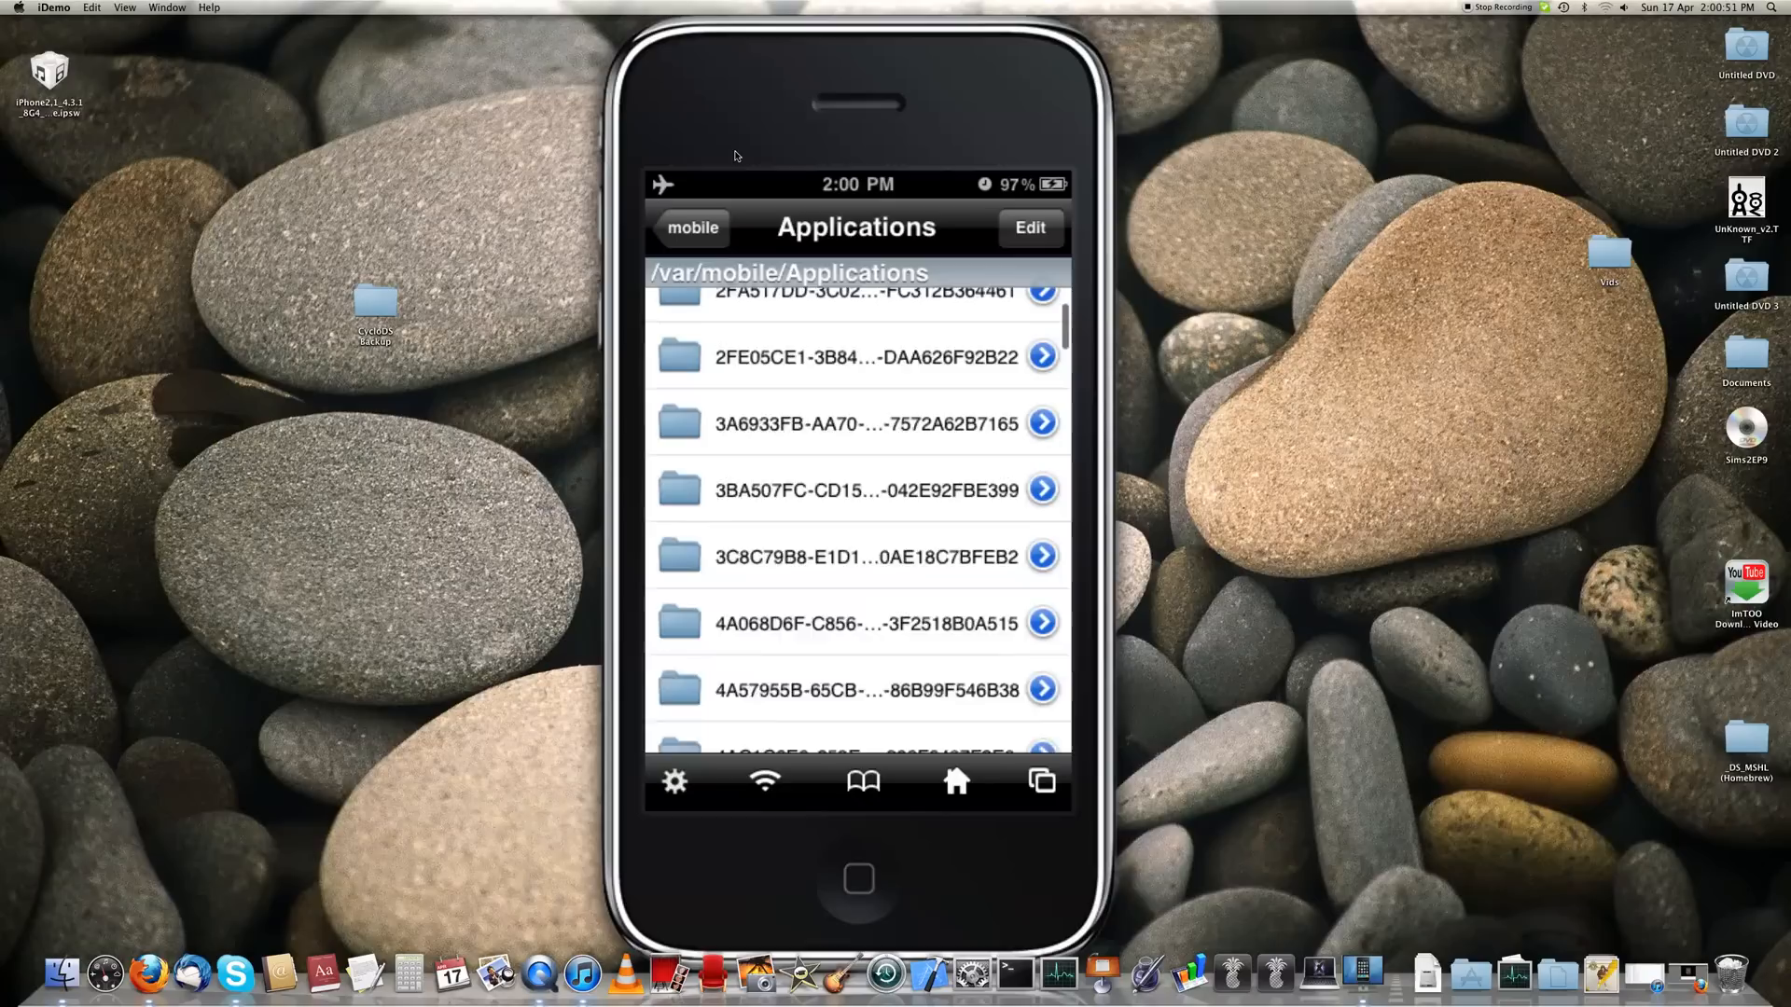
scroll(down, 3)
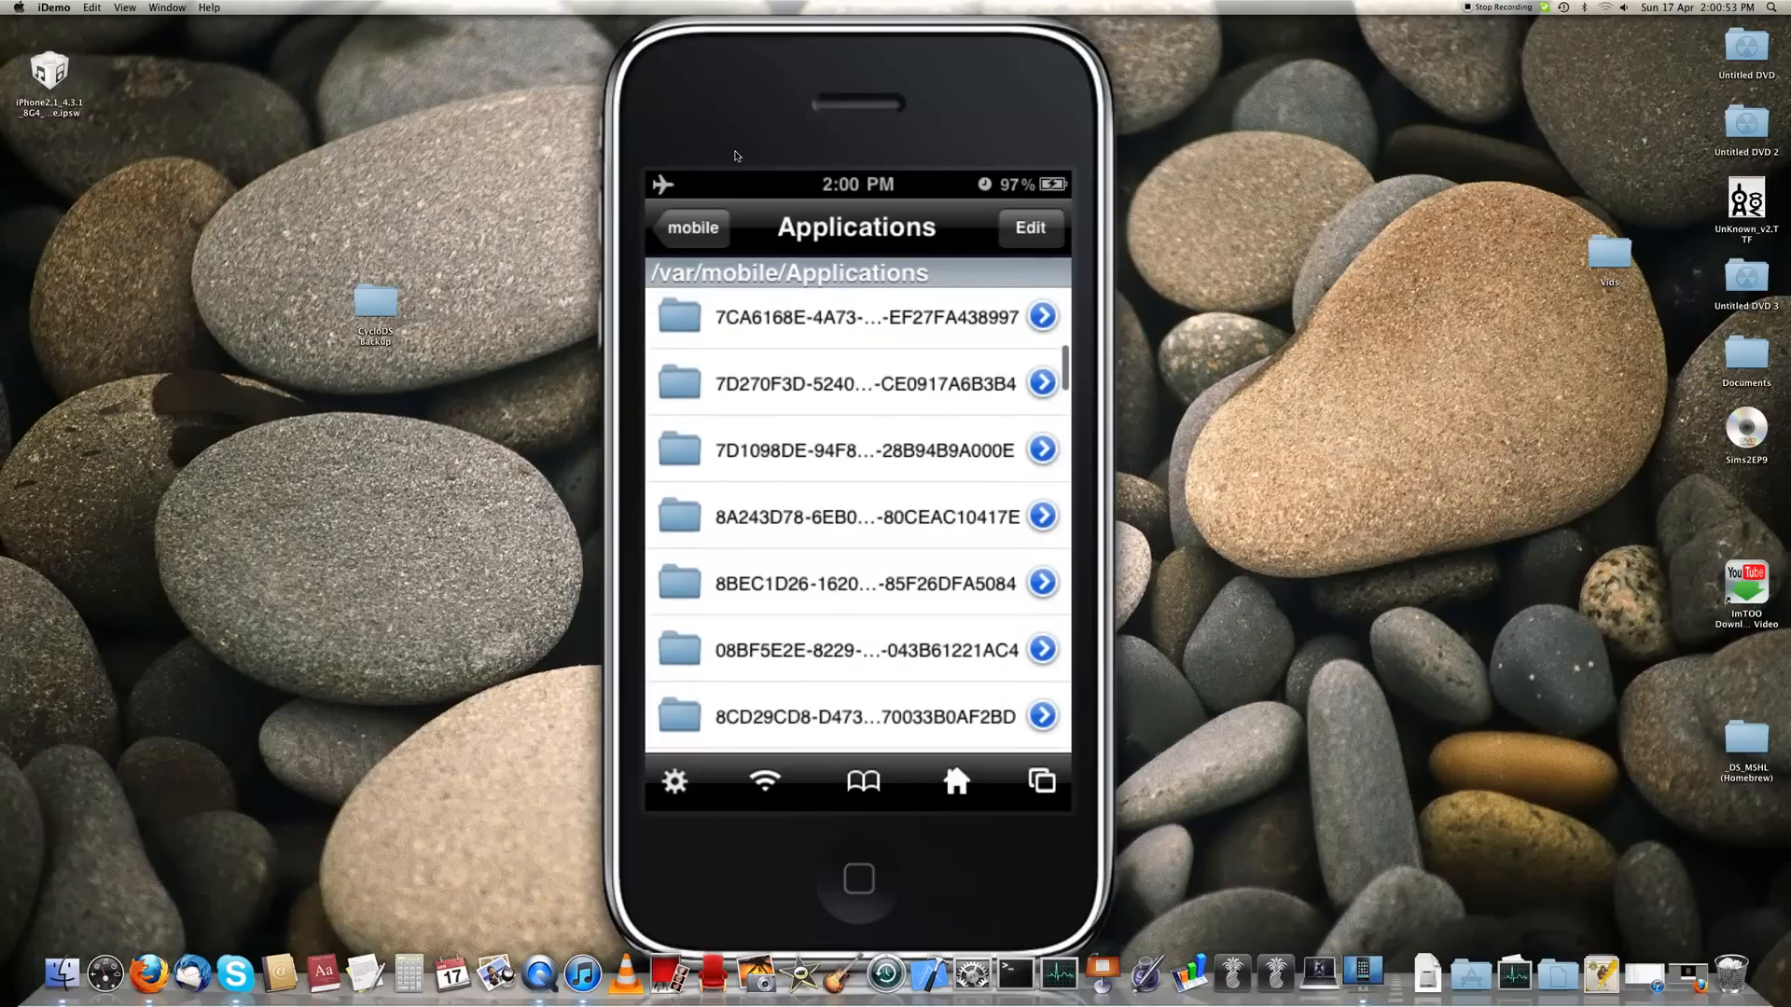
scroll(down, 3)
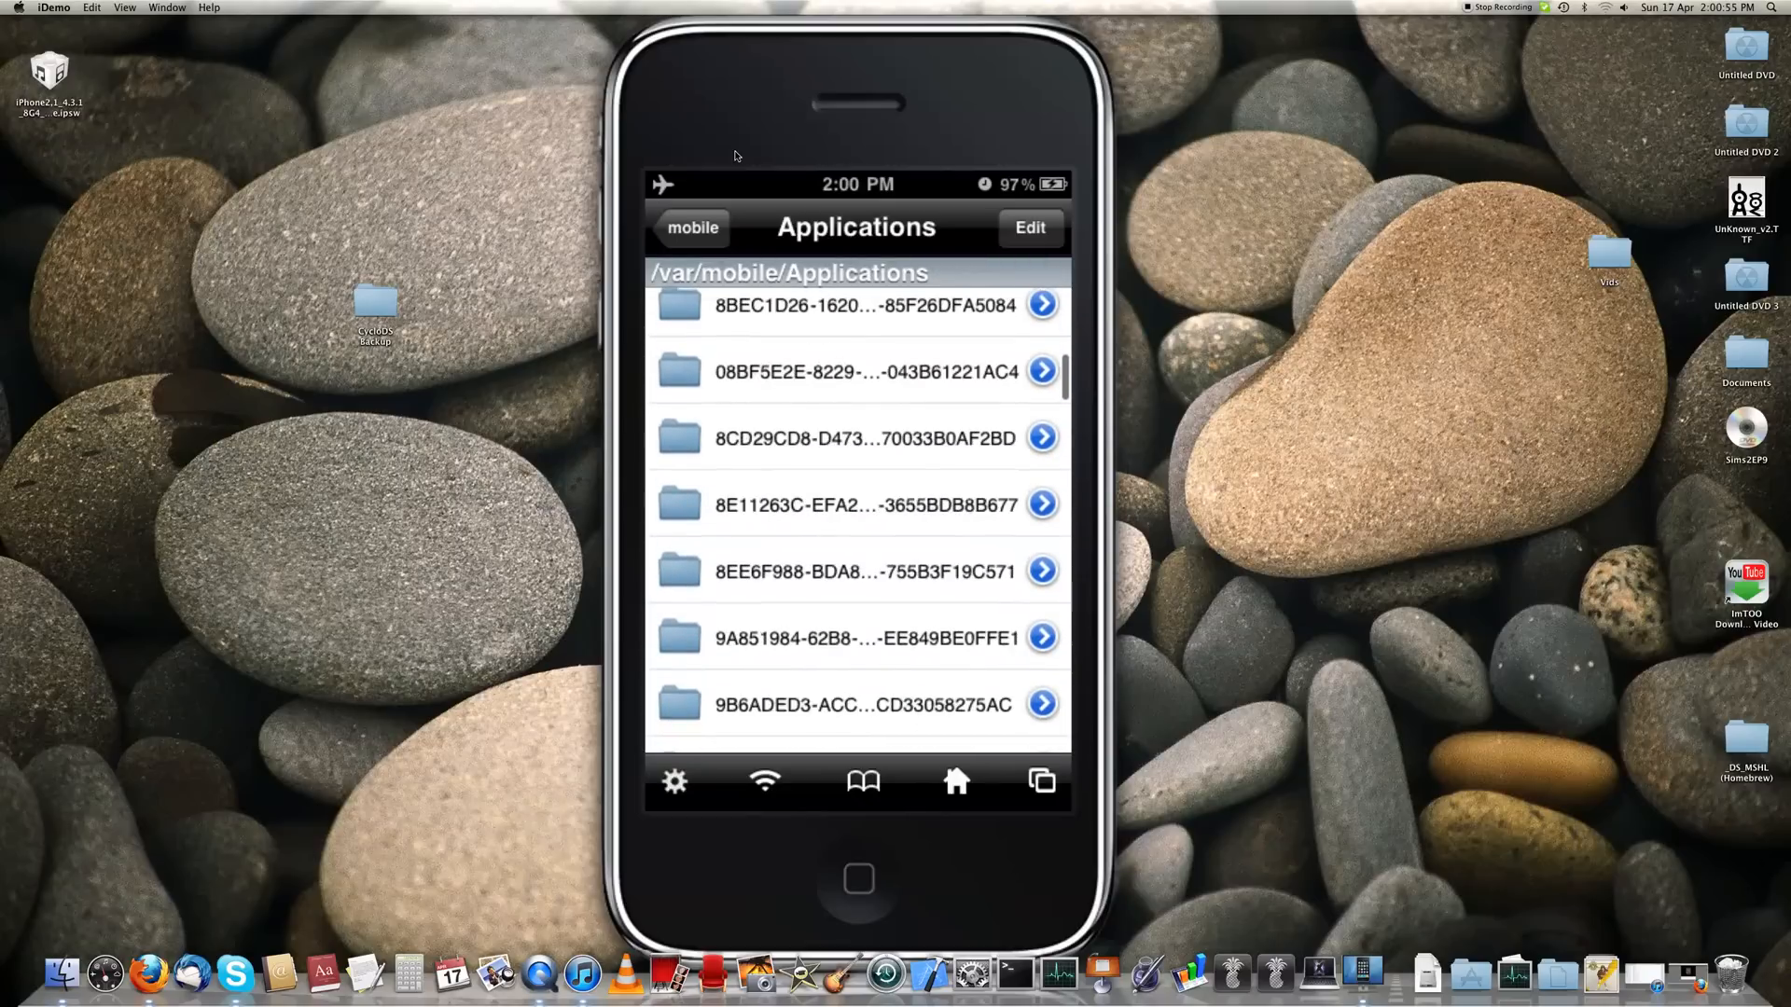
scroll(down, 3)
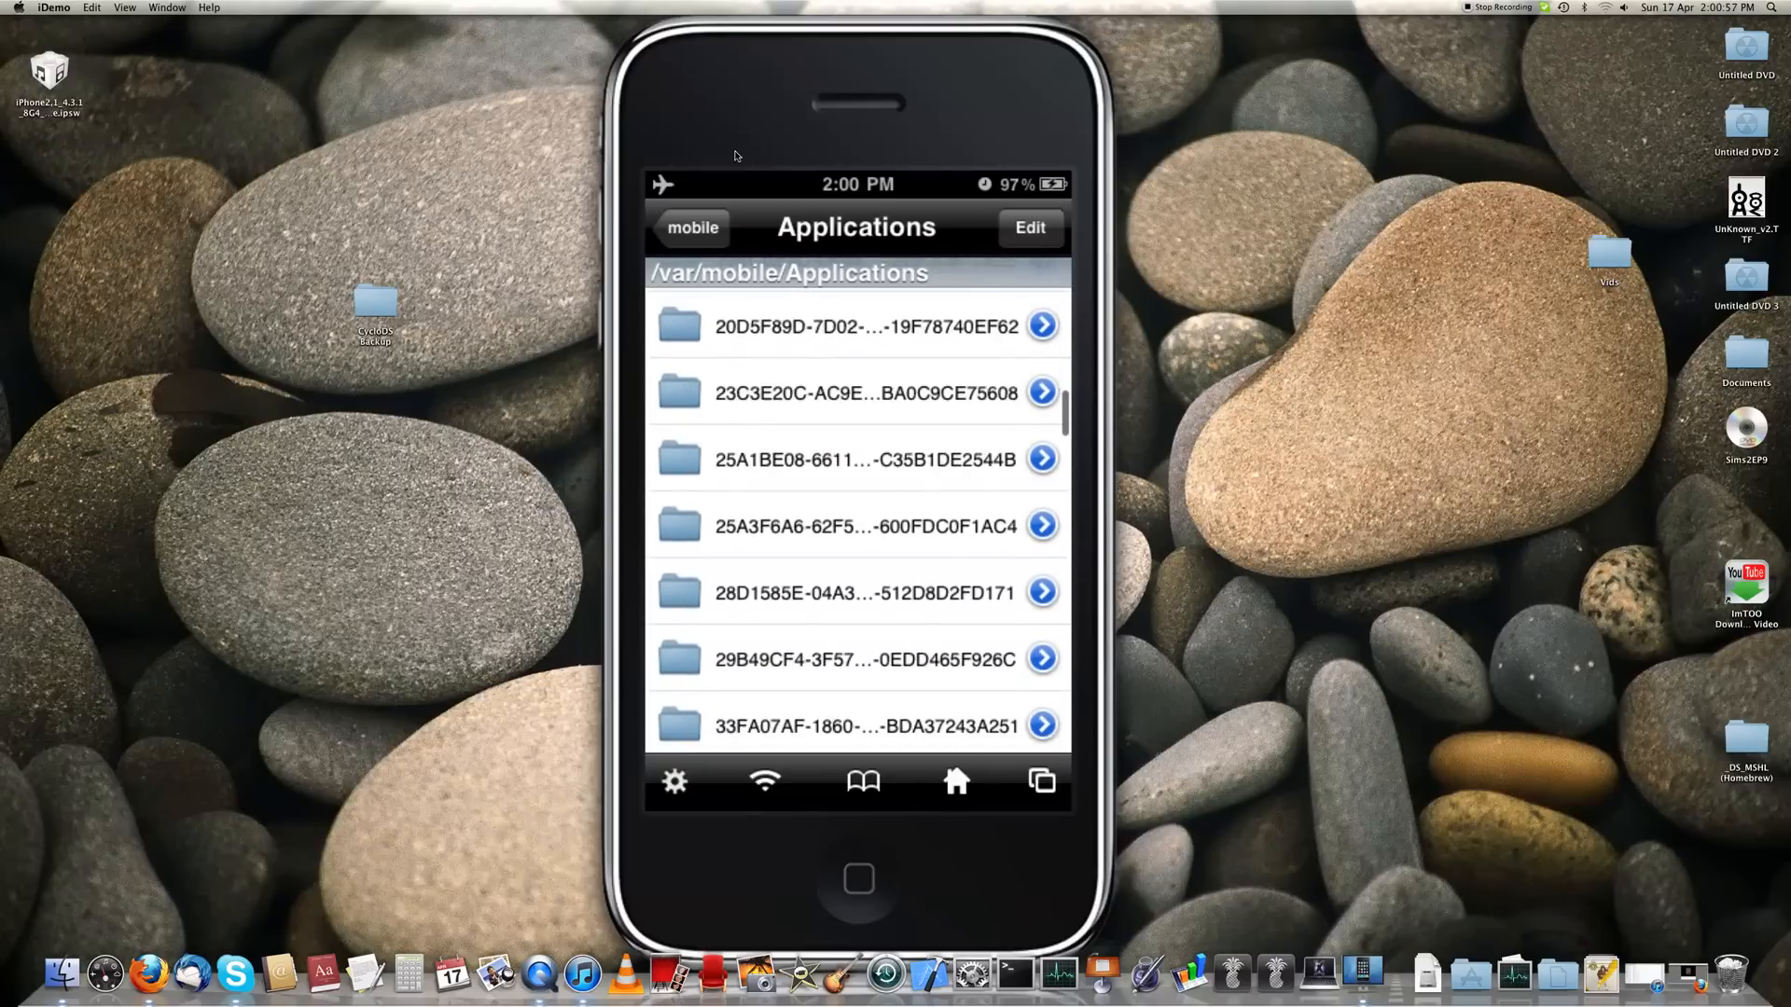
scroll(down, 3)
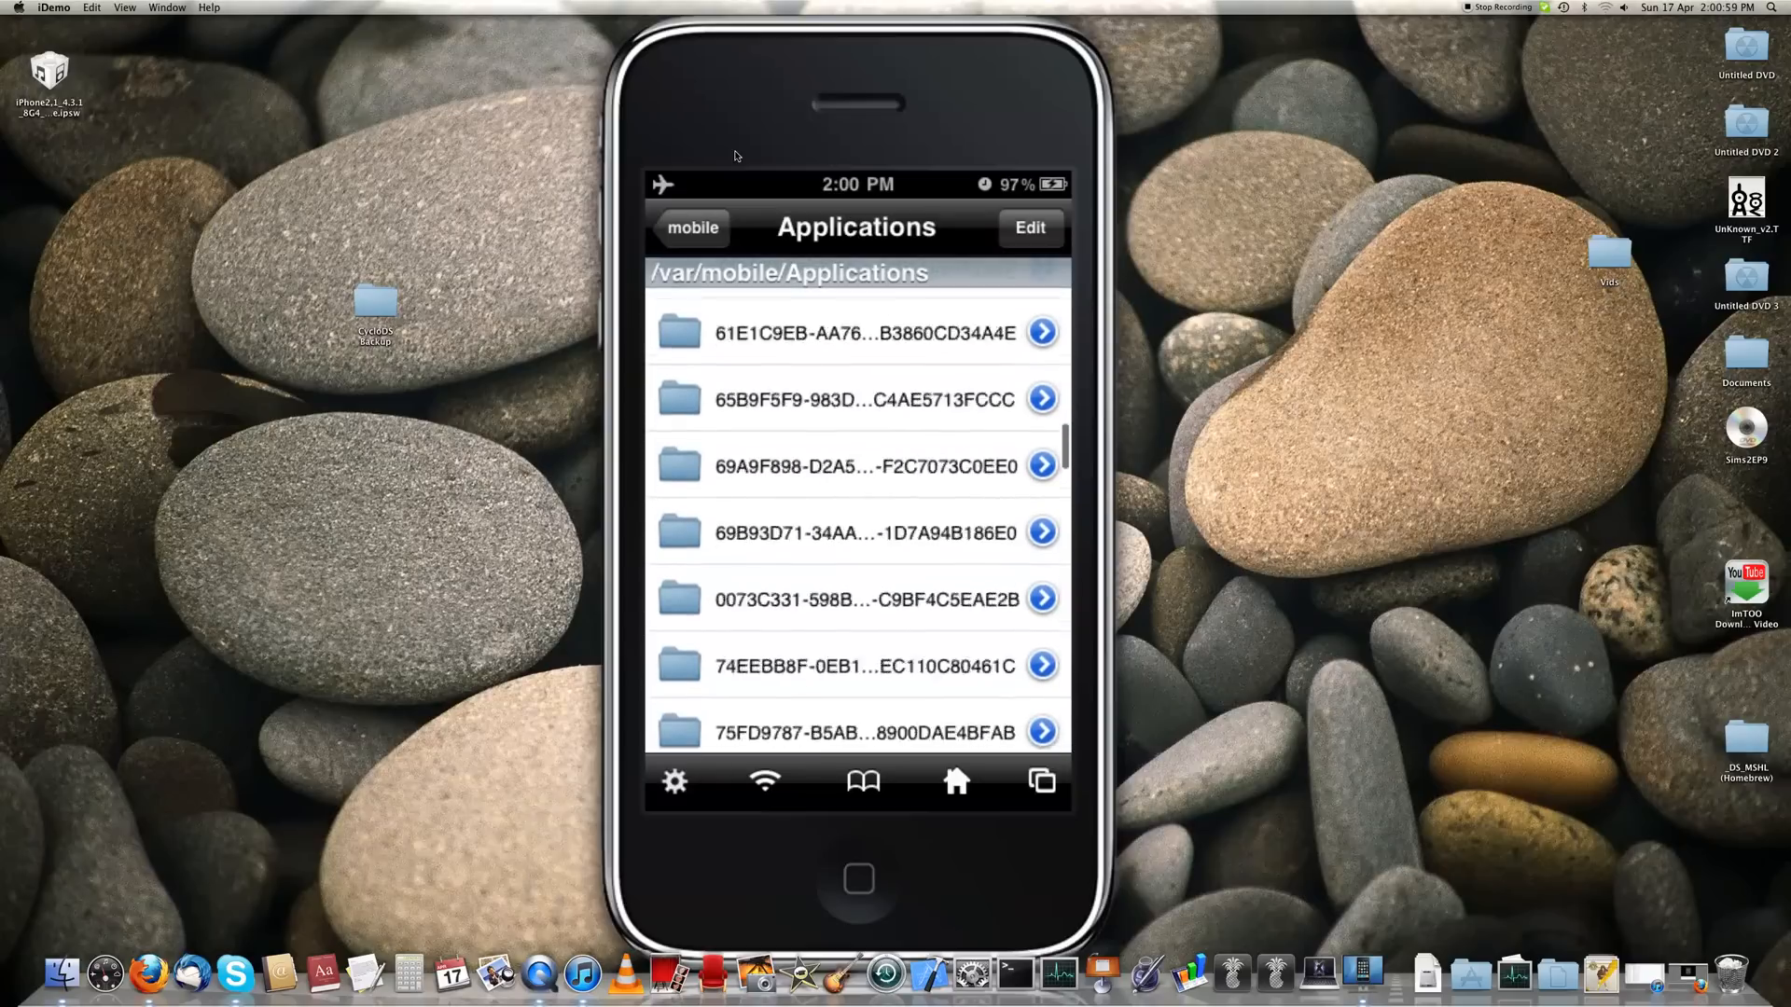
scroll(down, 3)
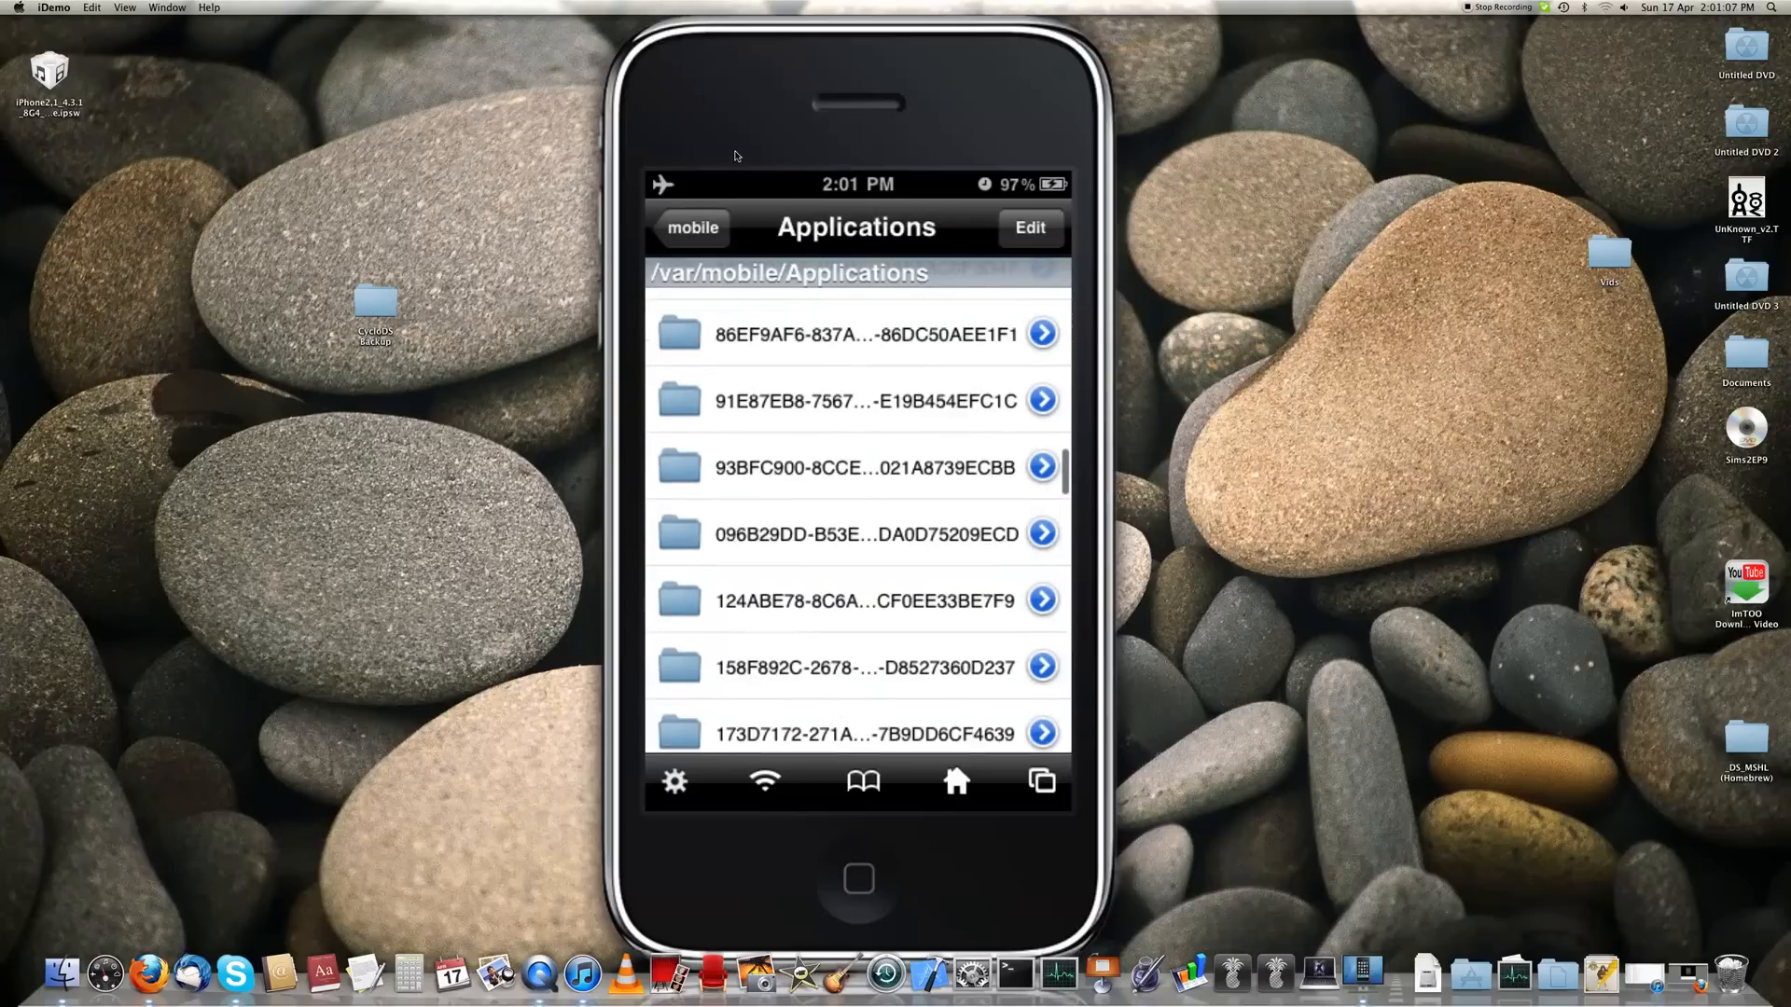
scroll(down, 3)
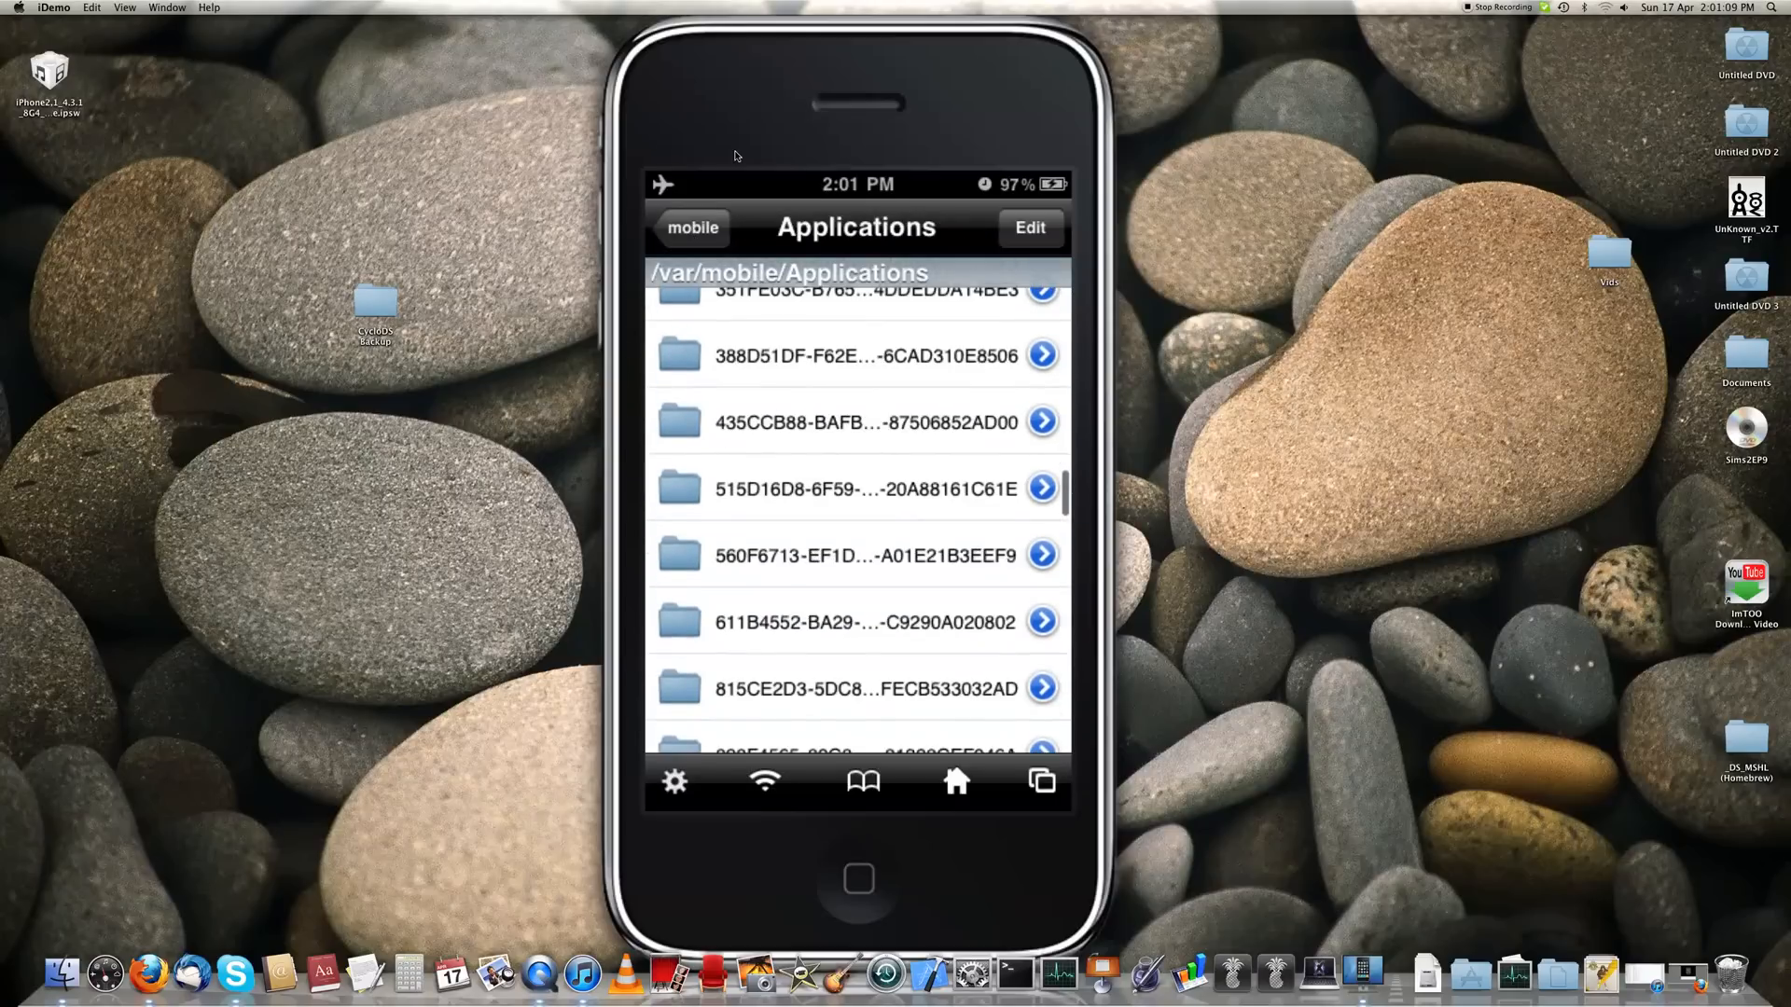
scroll(down, 3)
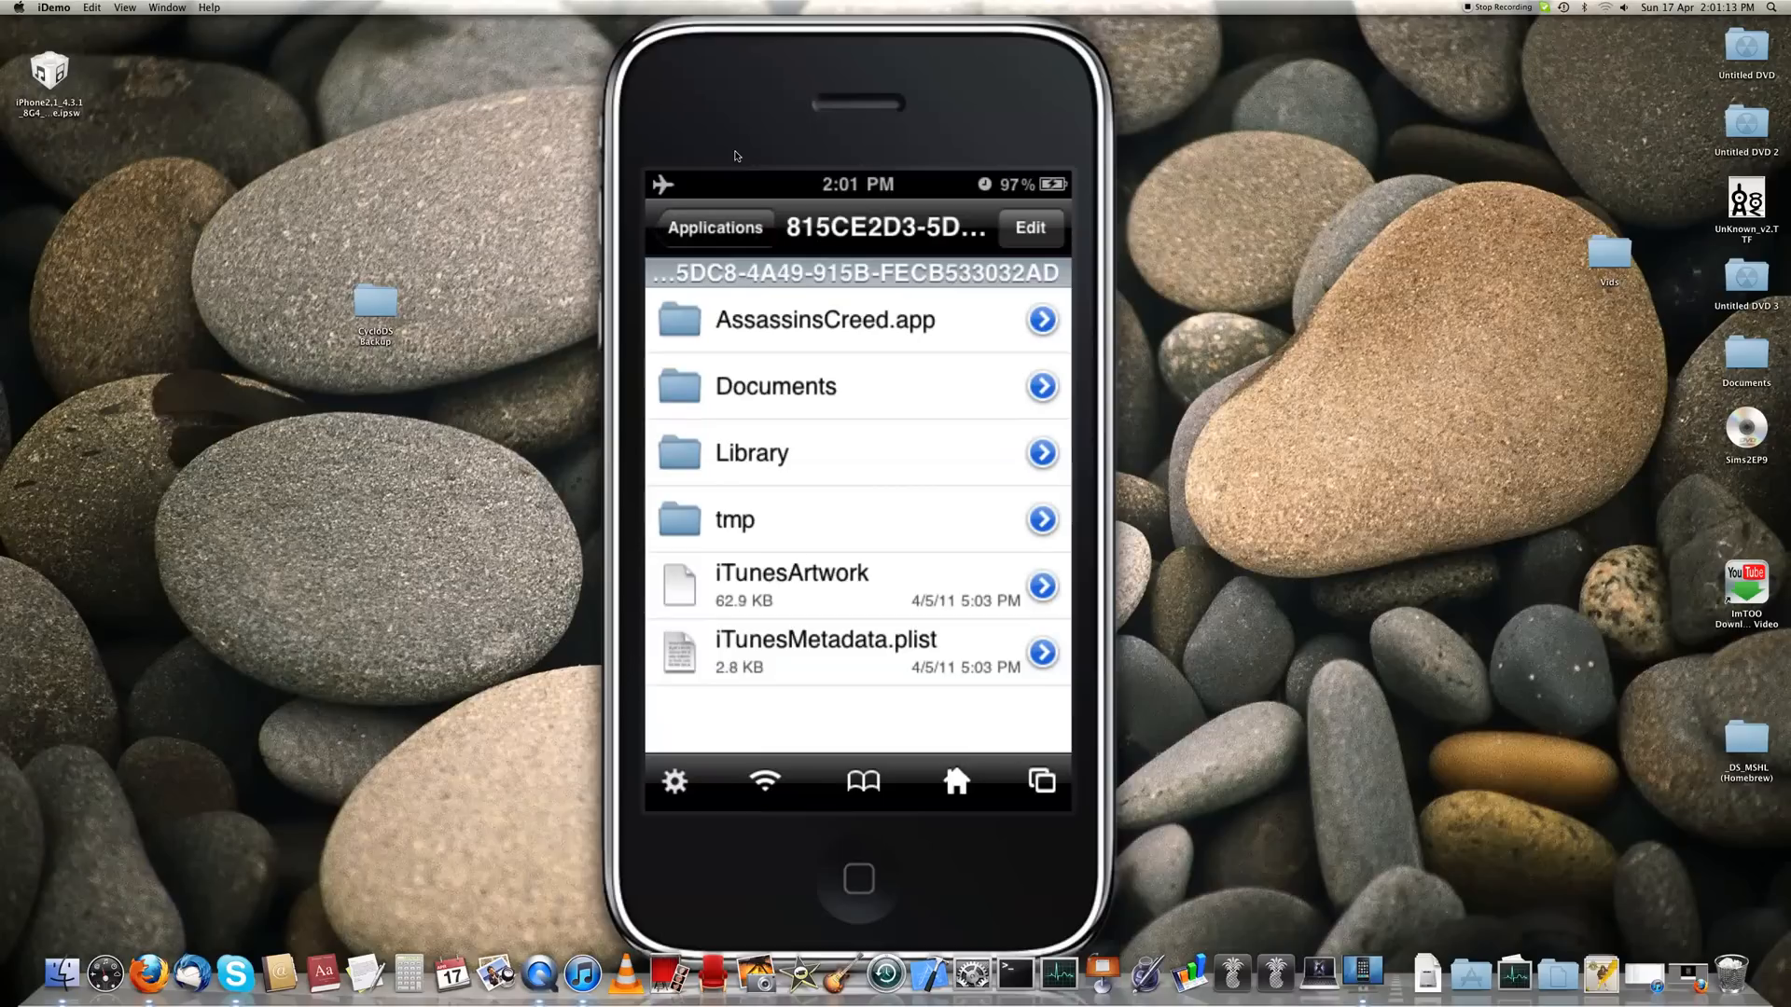
click(715, 229)
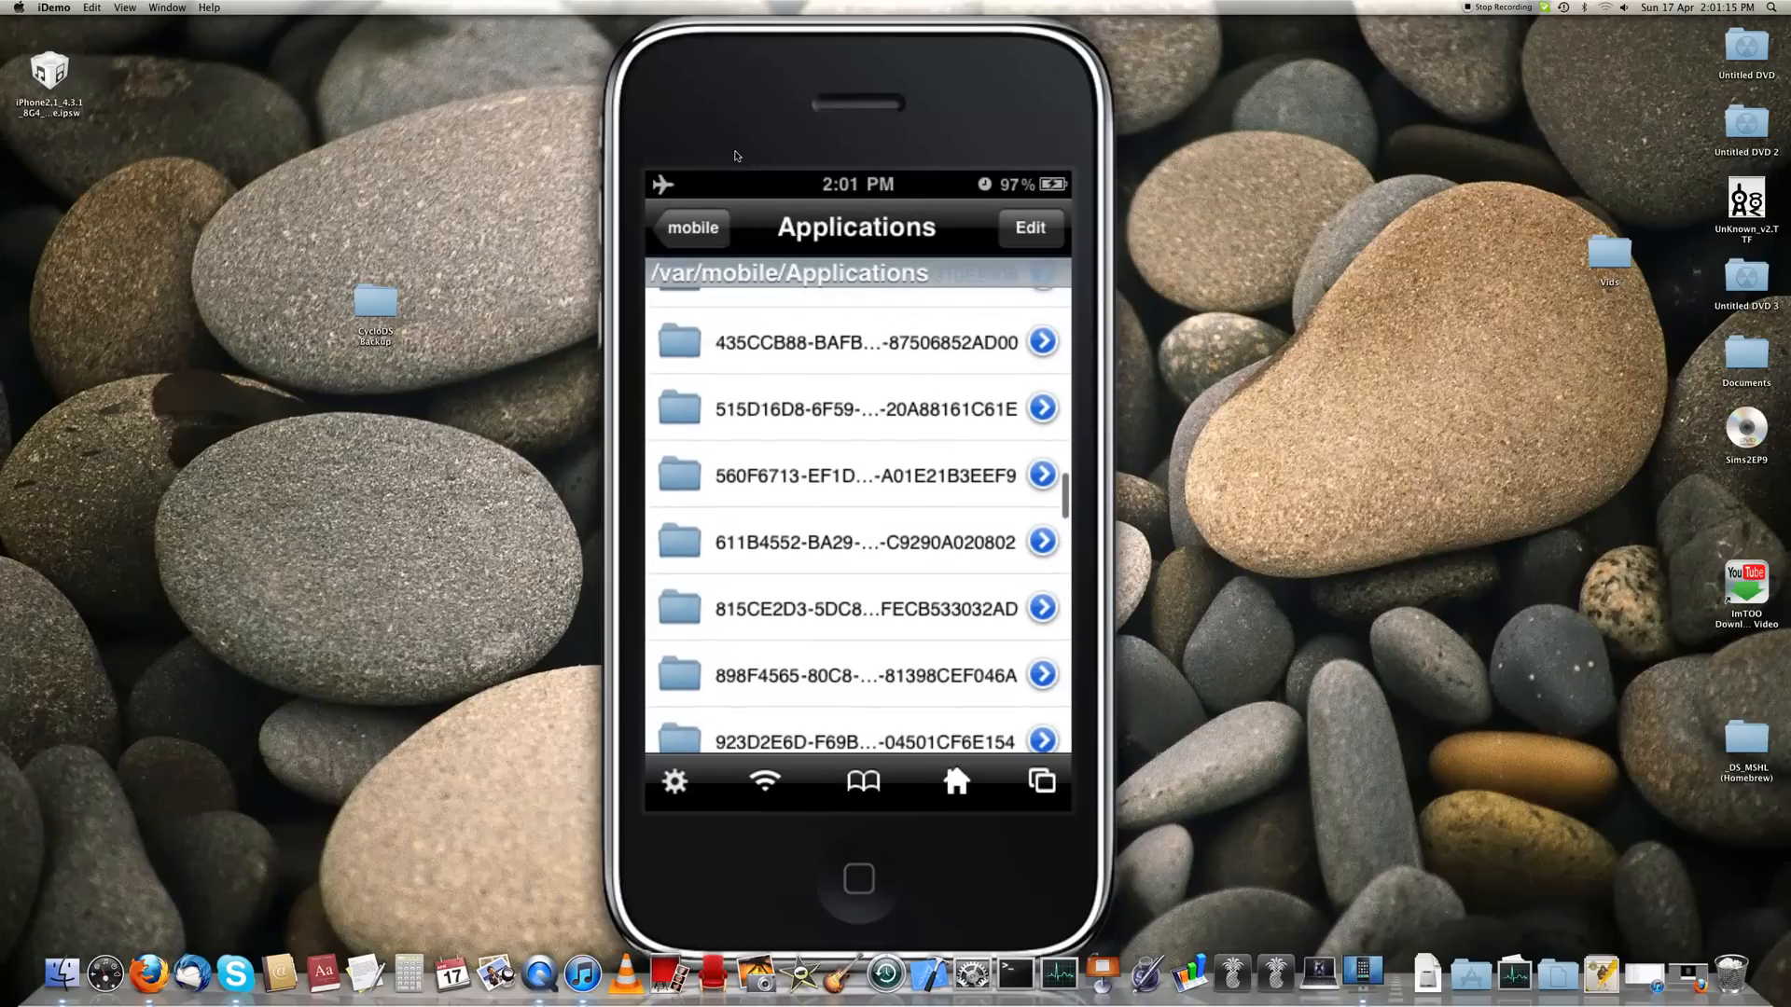
scroll(down, 3)
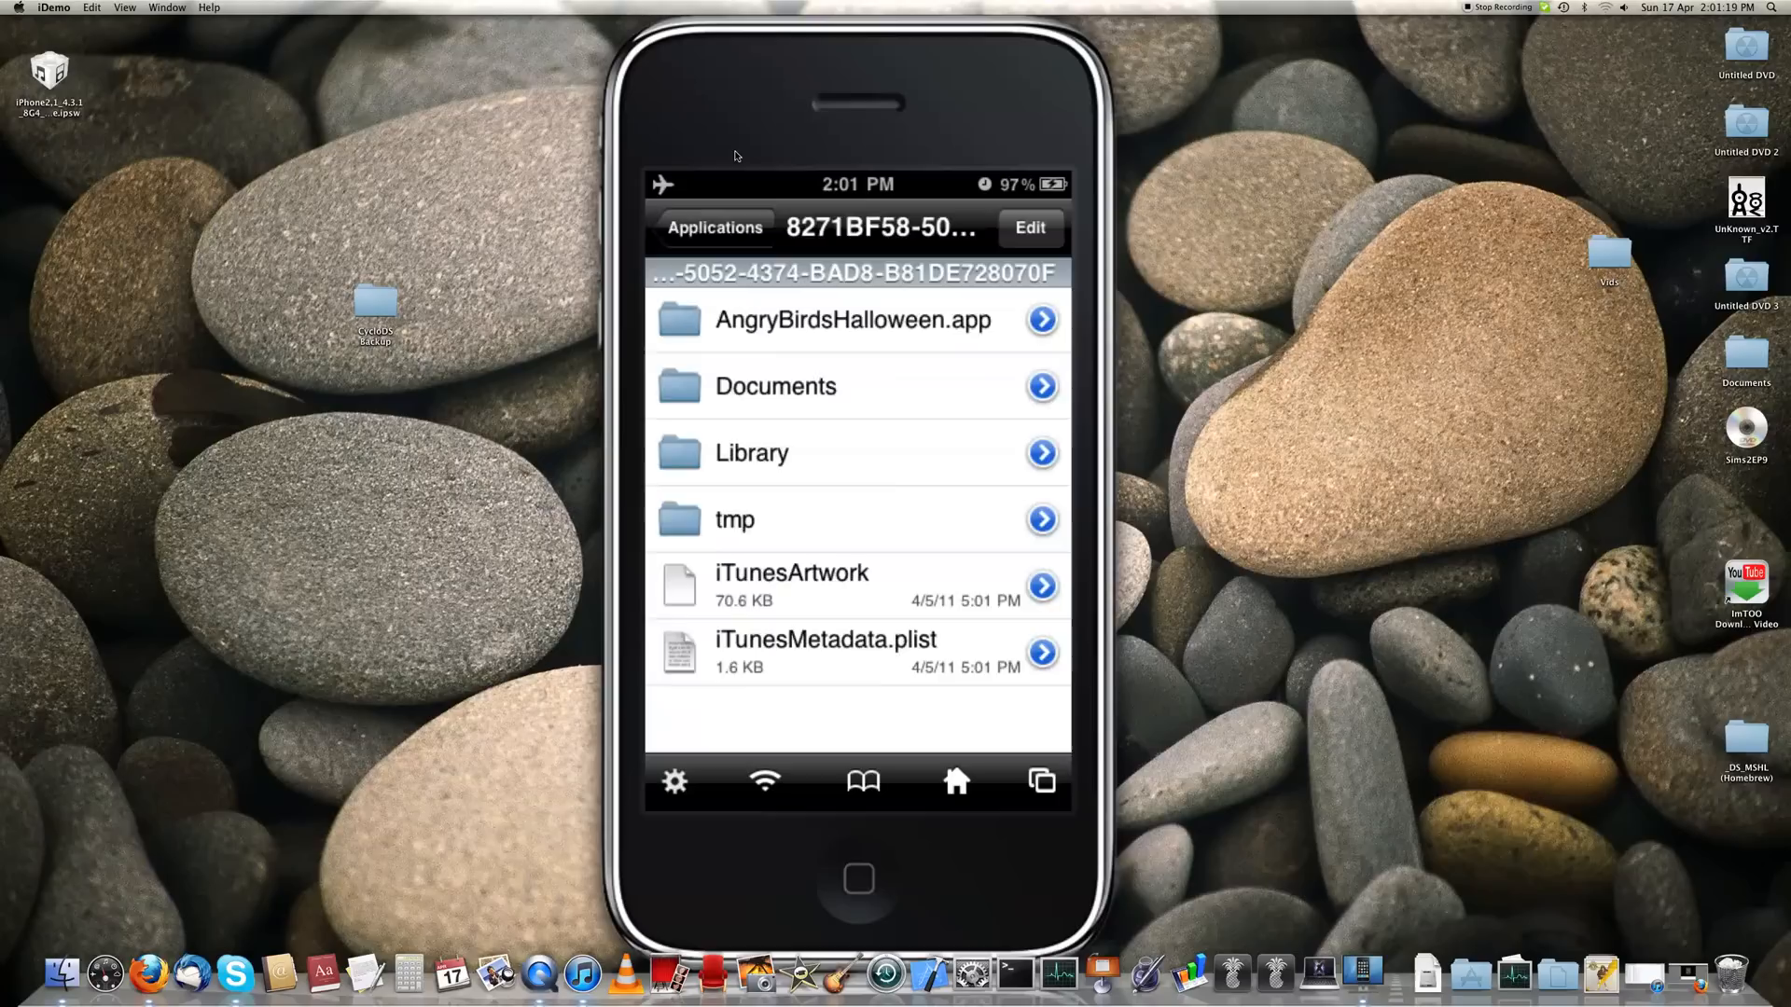
click(715, 228)
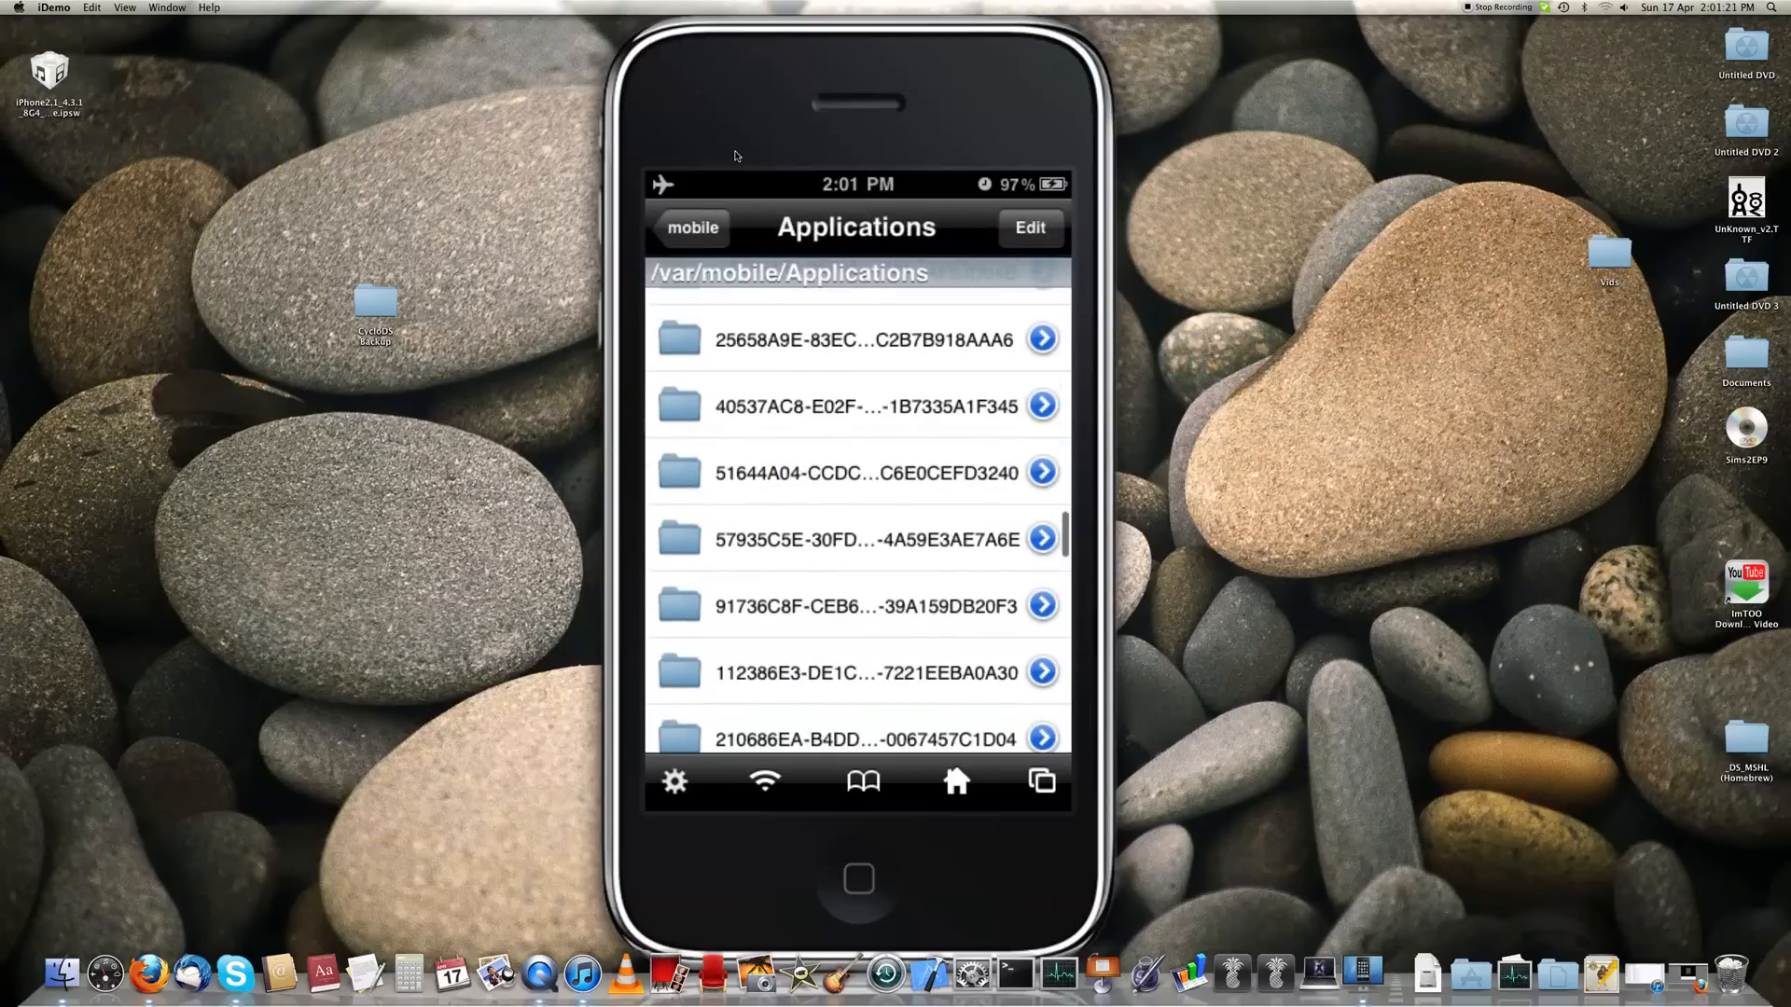
scroll(down, 3)
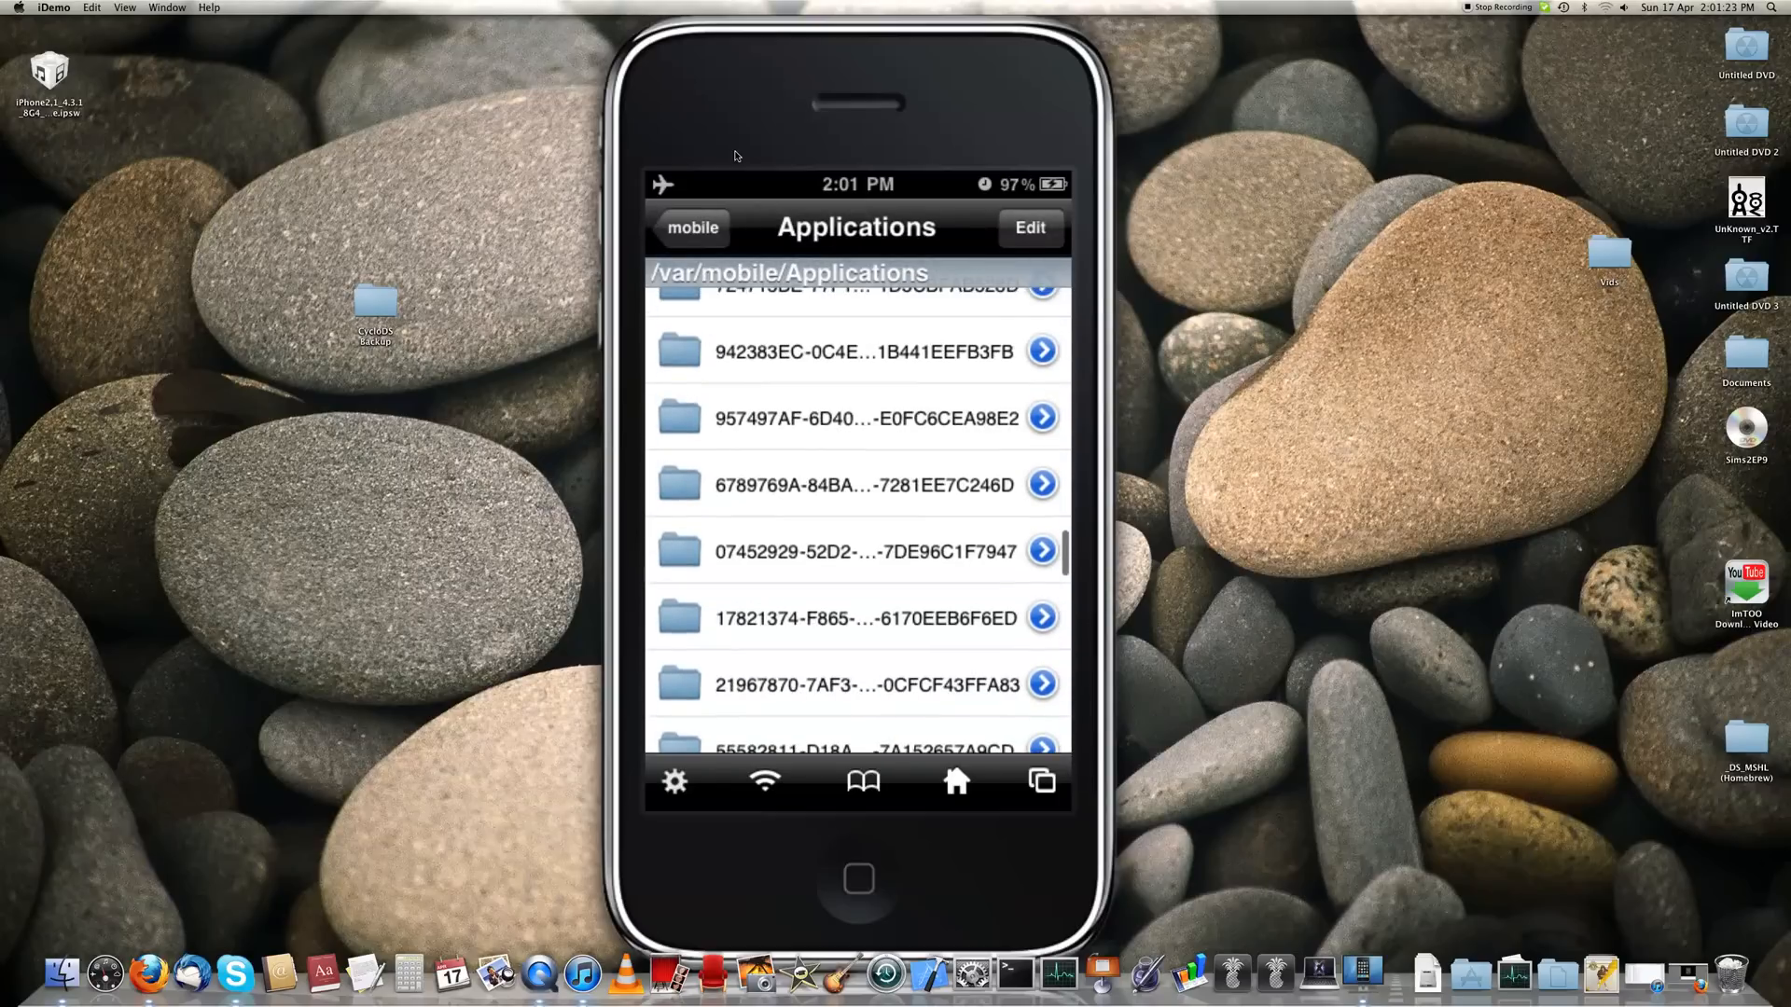
scroll(down, 3)
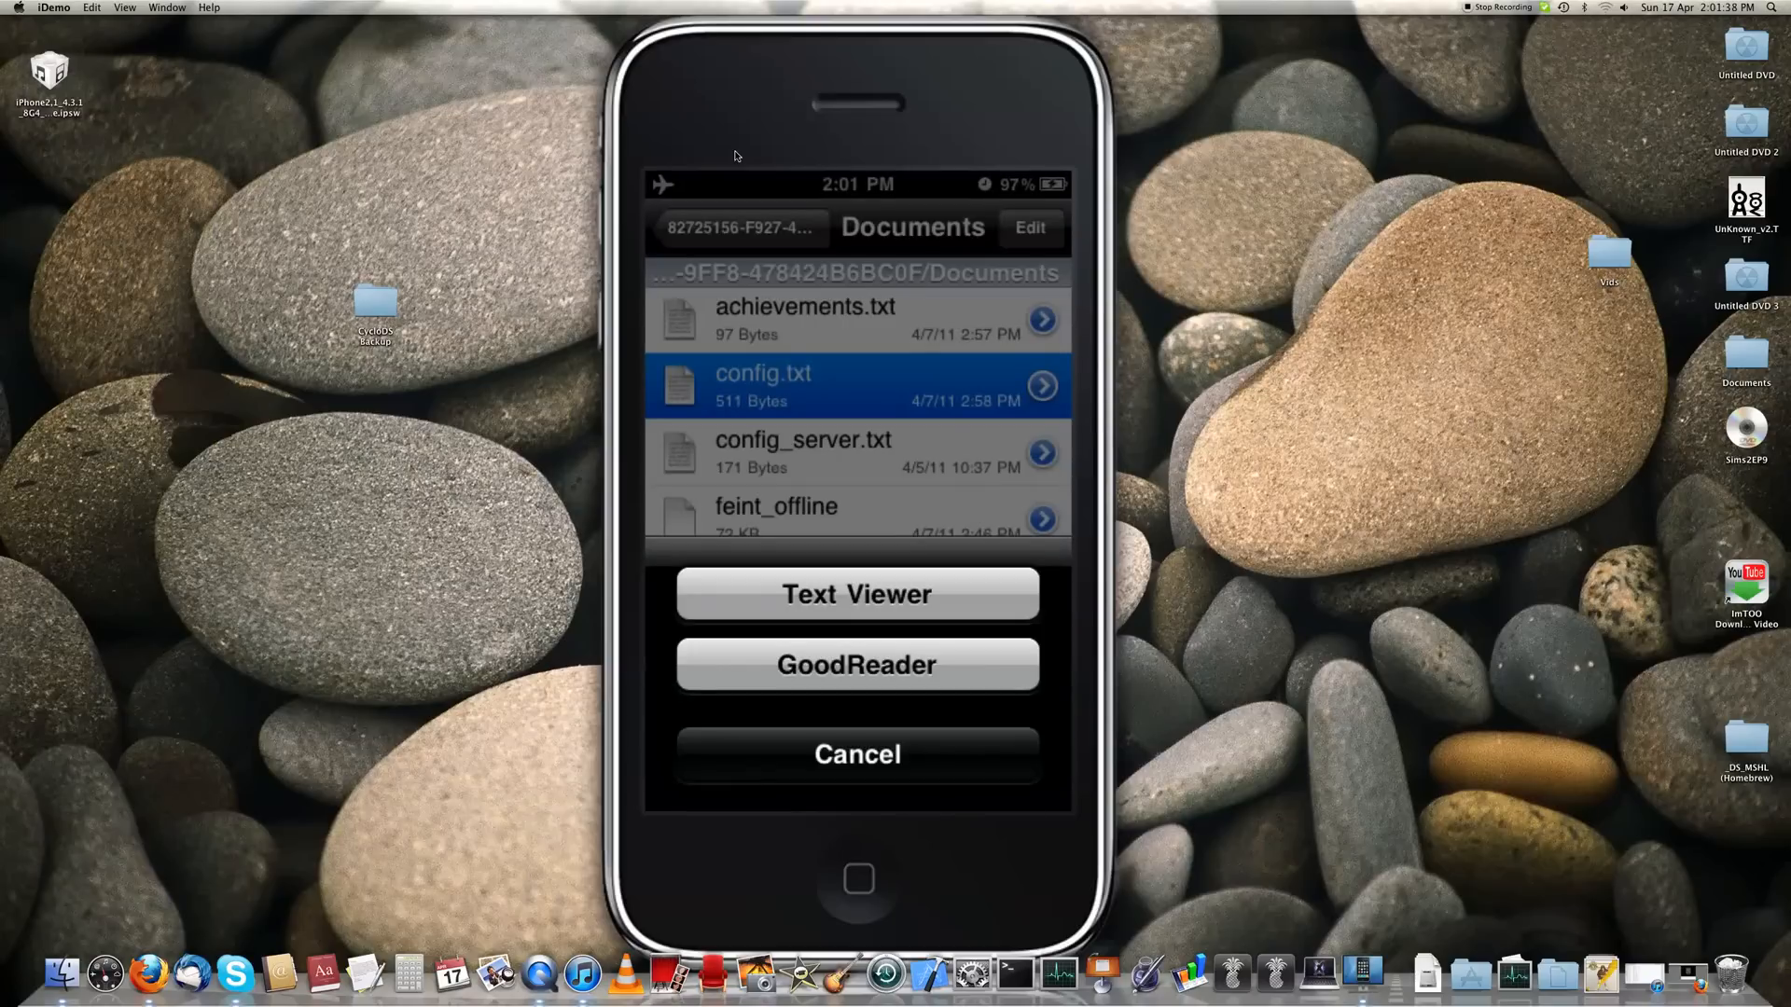
Step: View Doodle Devil's config.txt in Text Viewer, revealing money 9999529
click(856, 594)
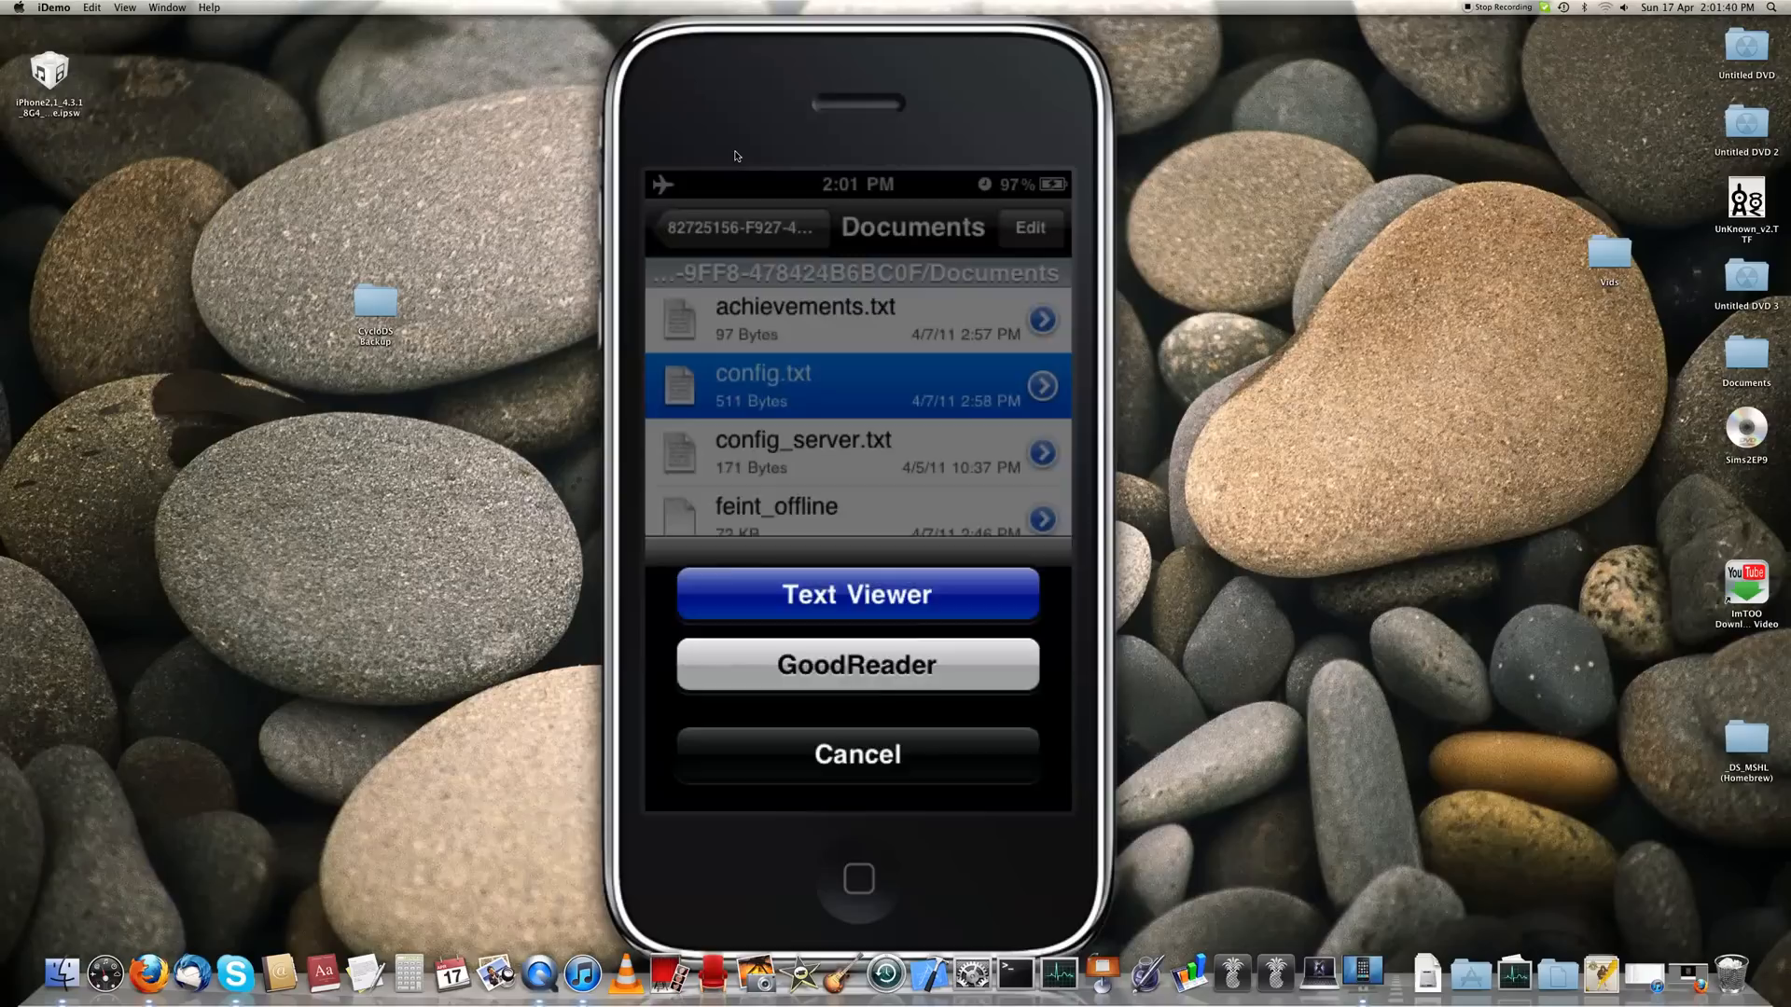
click(857, 594)
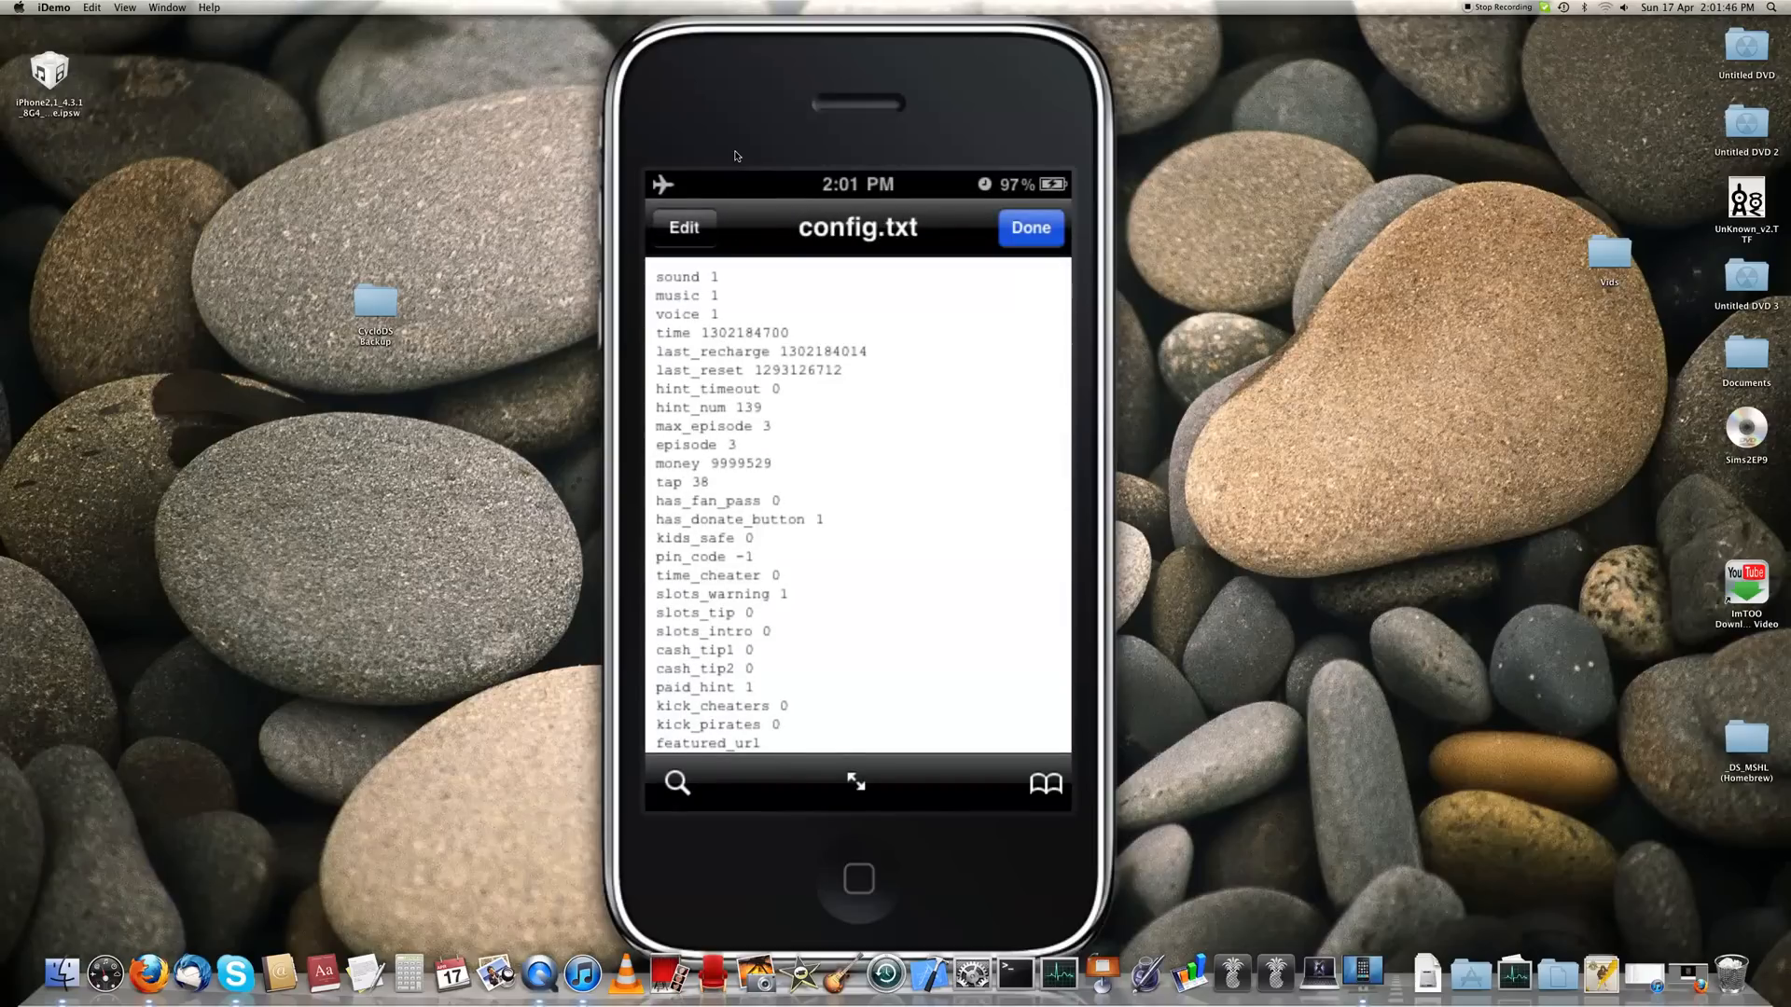
Step: Edit config.txt, replacing the money digits with a higher value, and save it
click(683, 228)
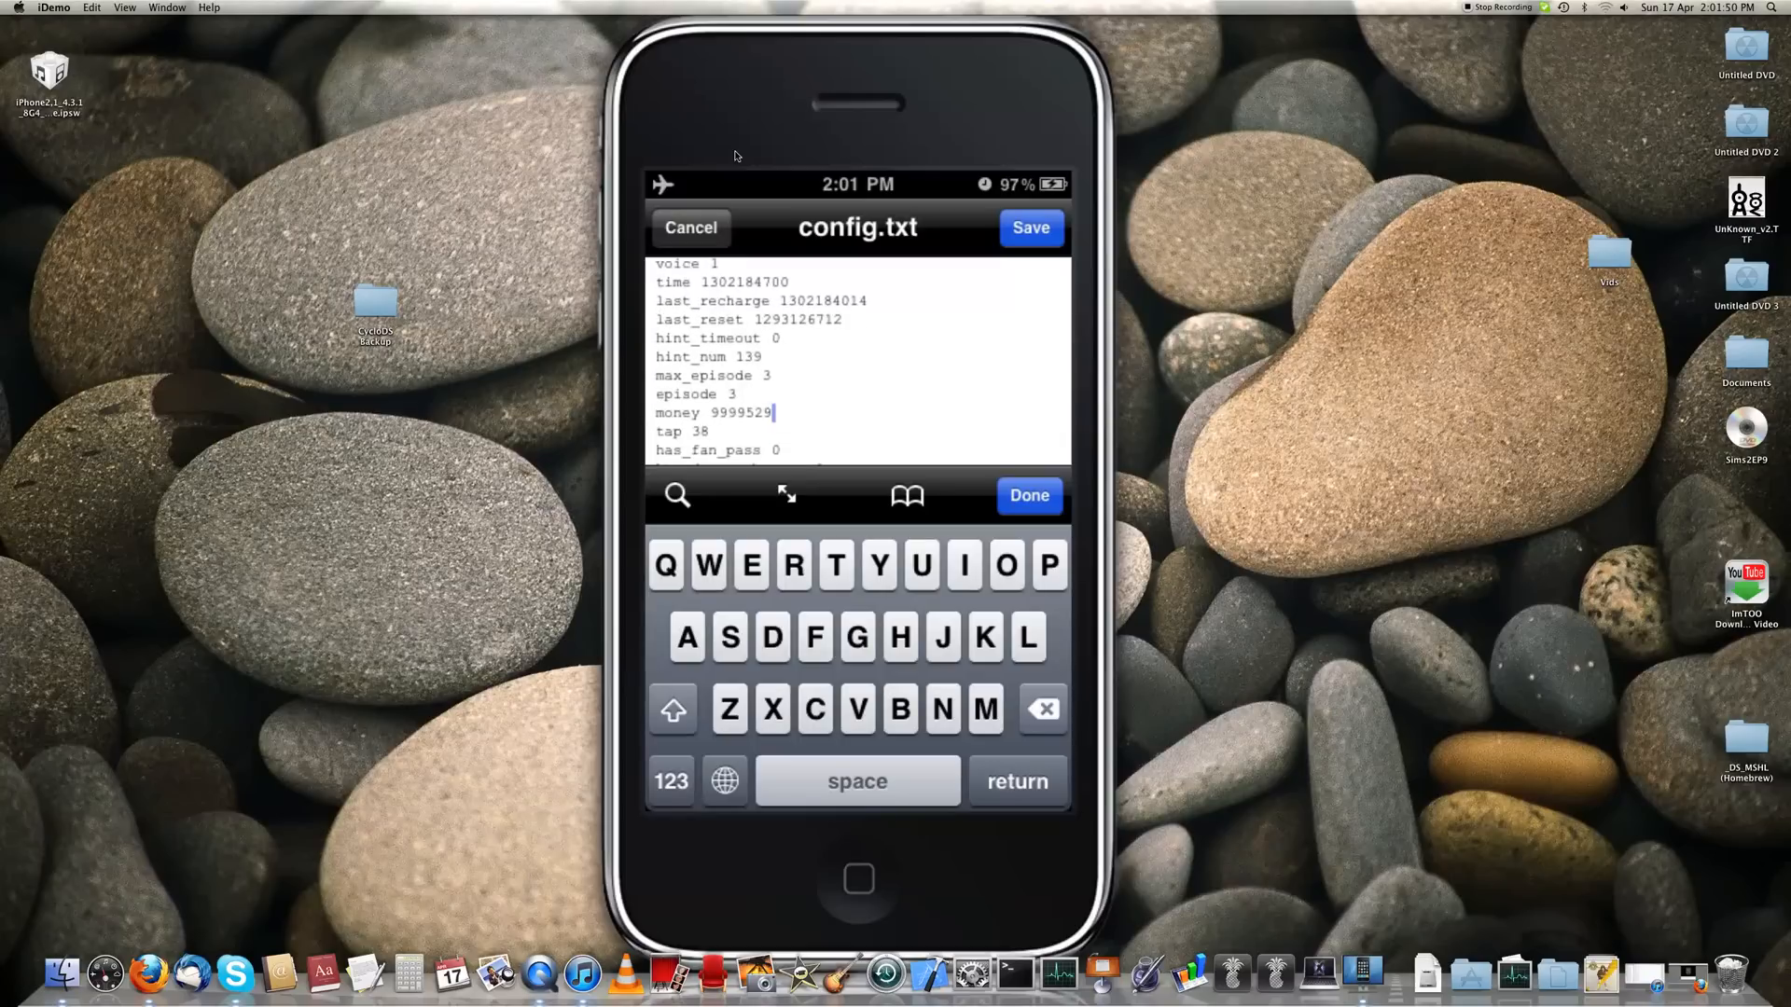
click(1043, 710)
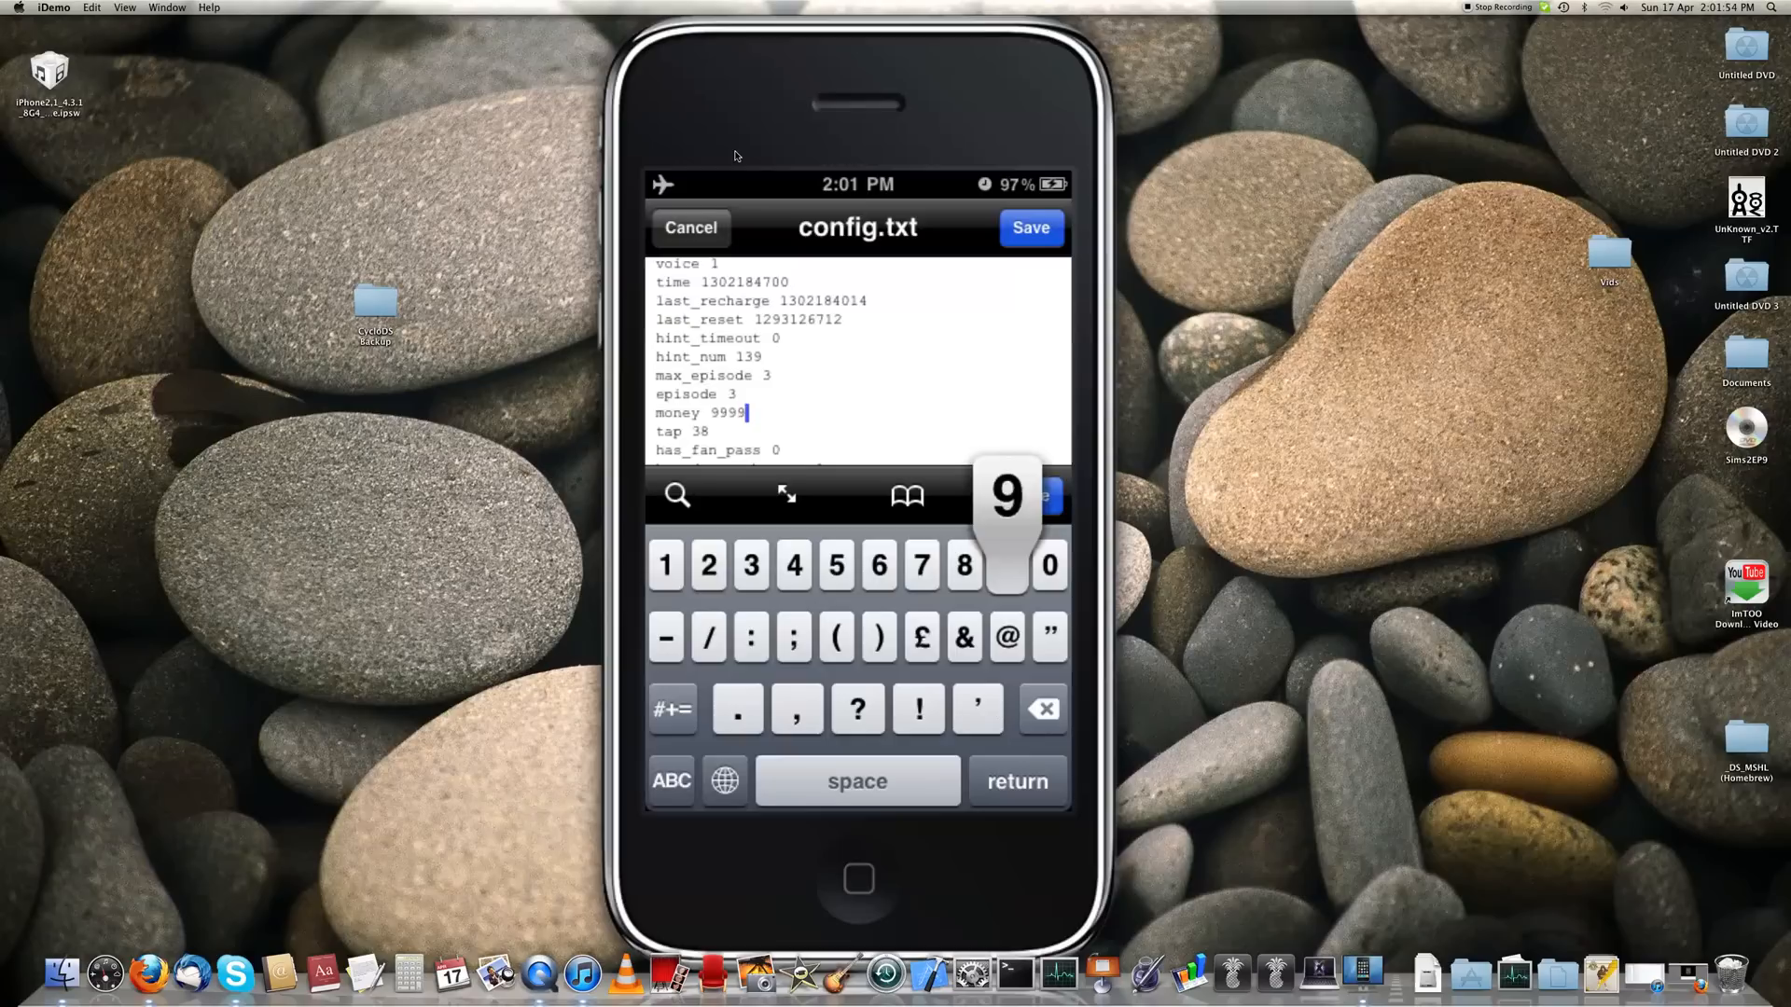
click(1006, 565)
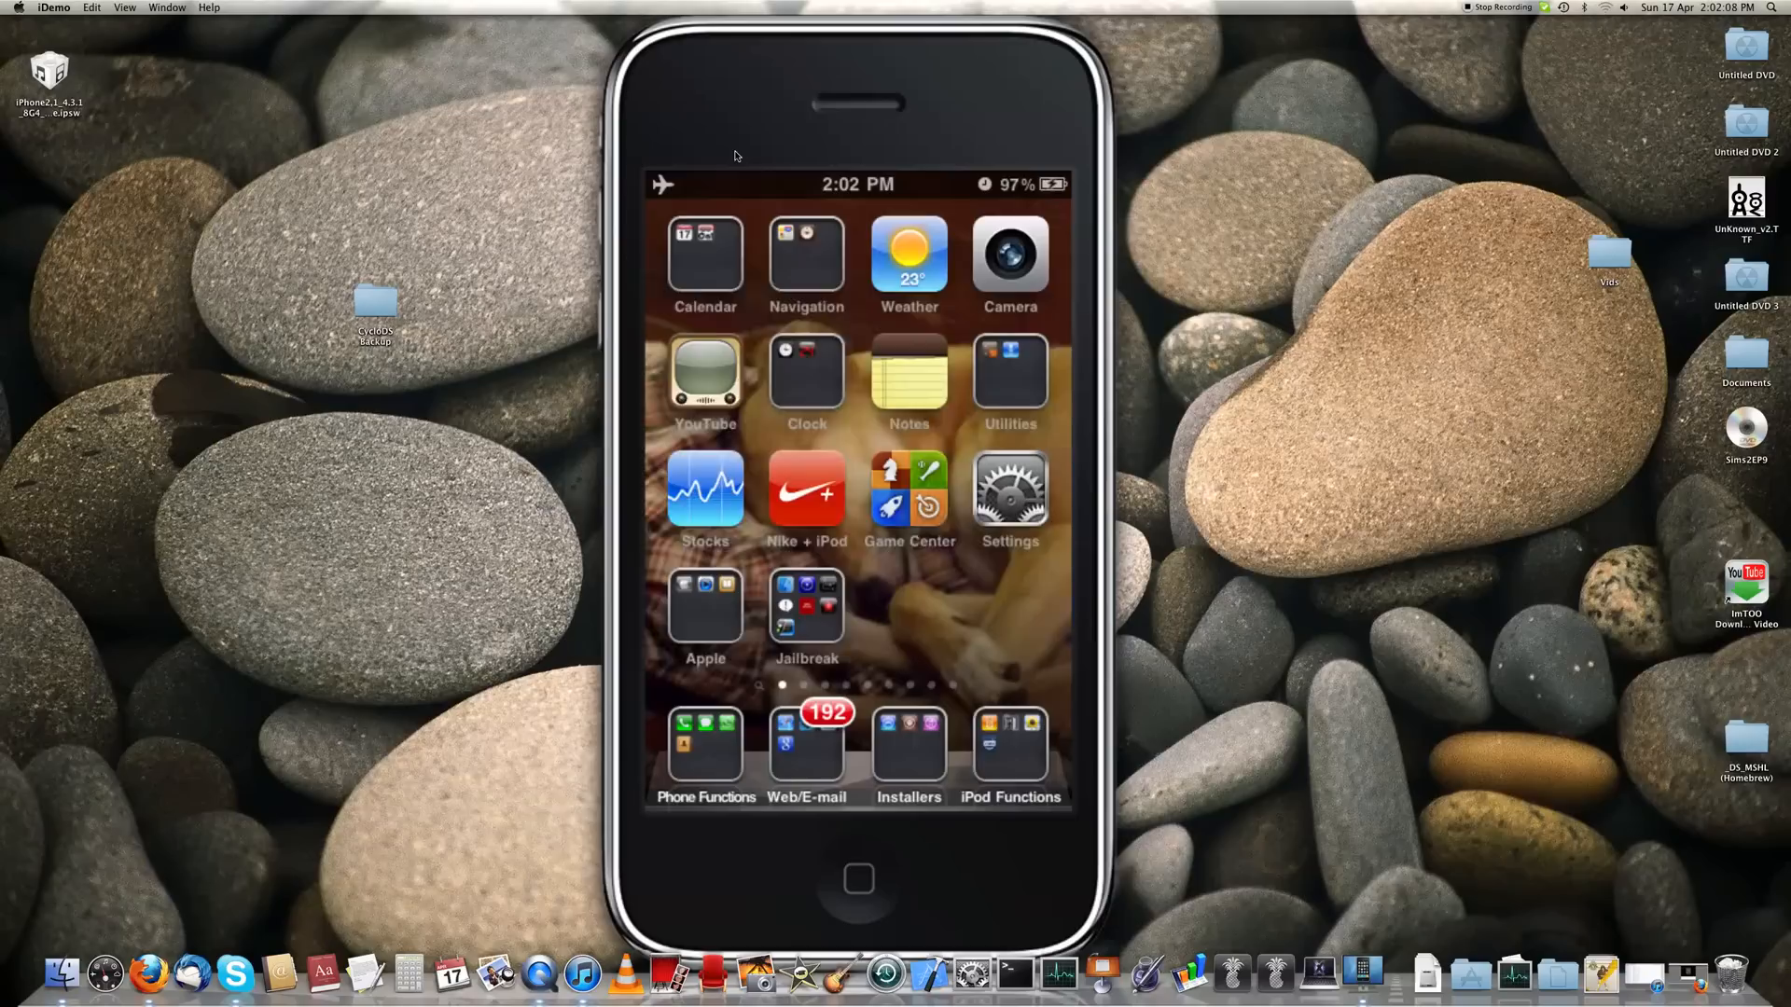
Step: Launch Doodle Devil and hit PLAY to see the coin count read 10000119
scroll(left, 3)
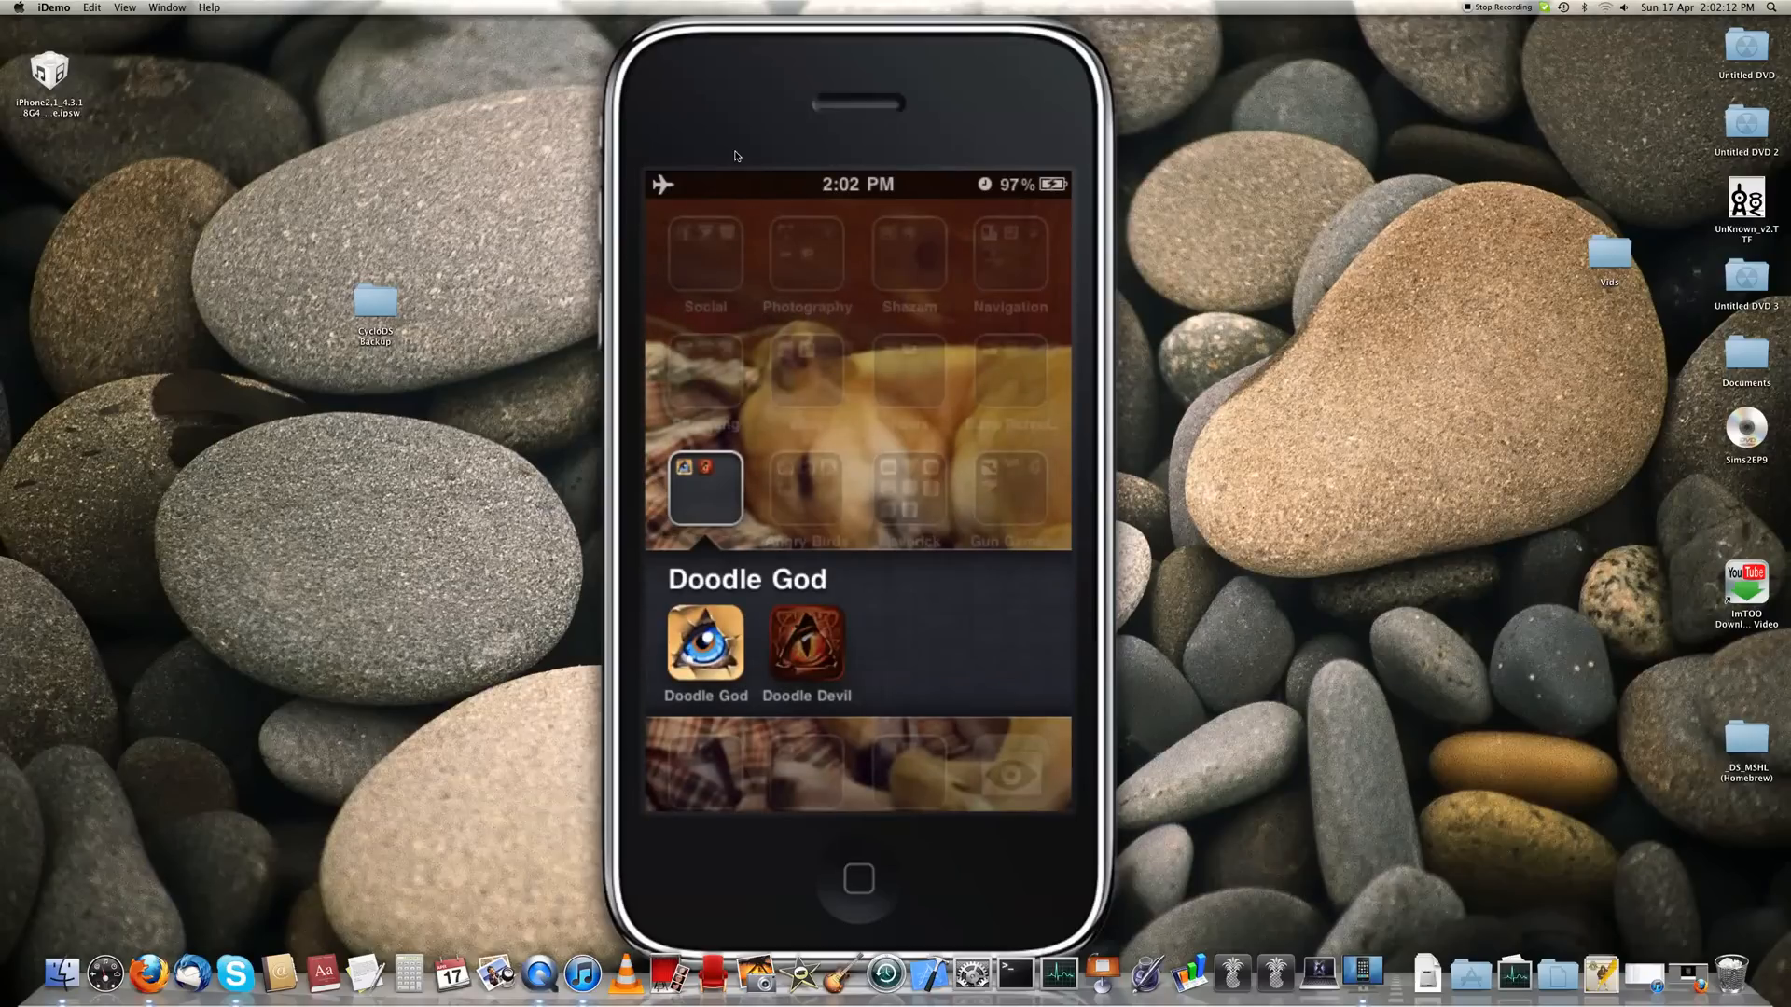
click(806, 644)
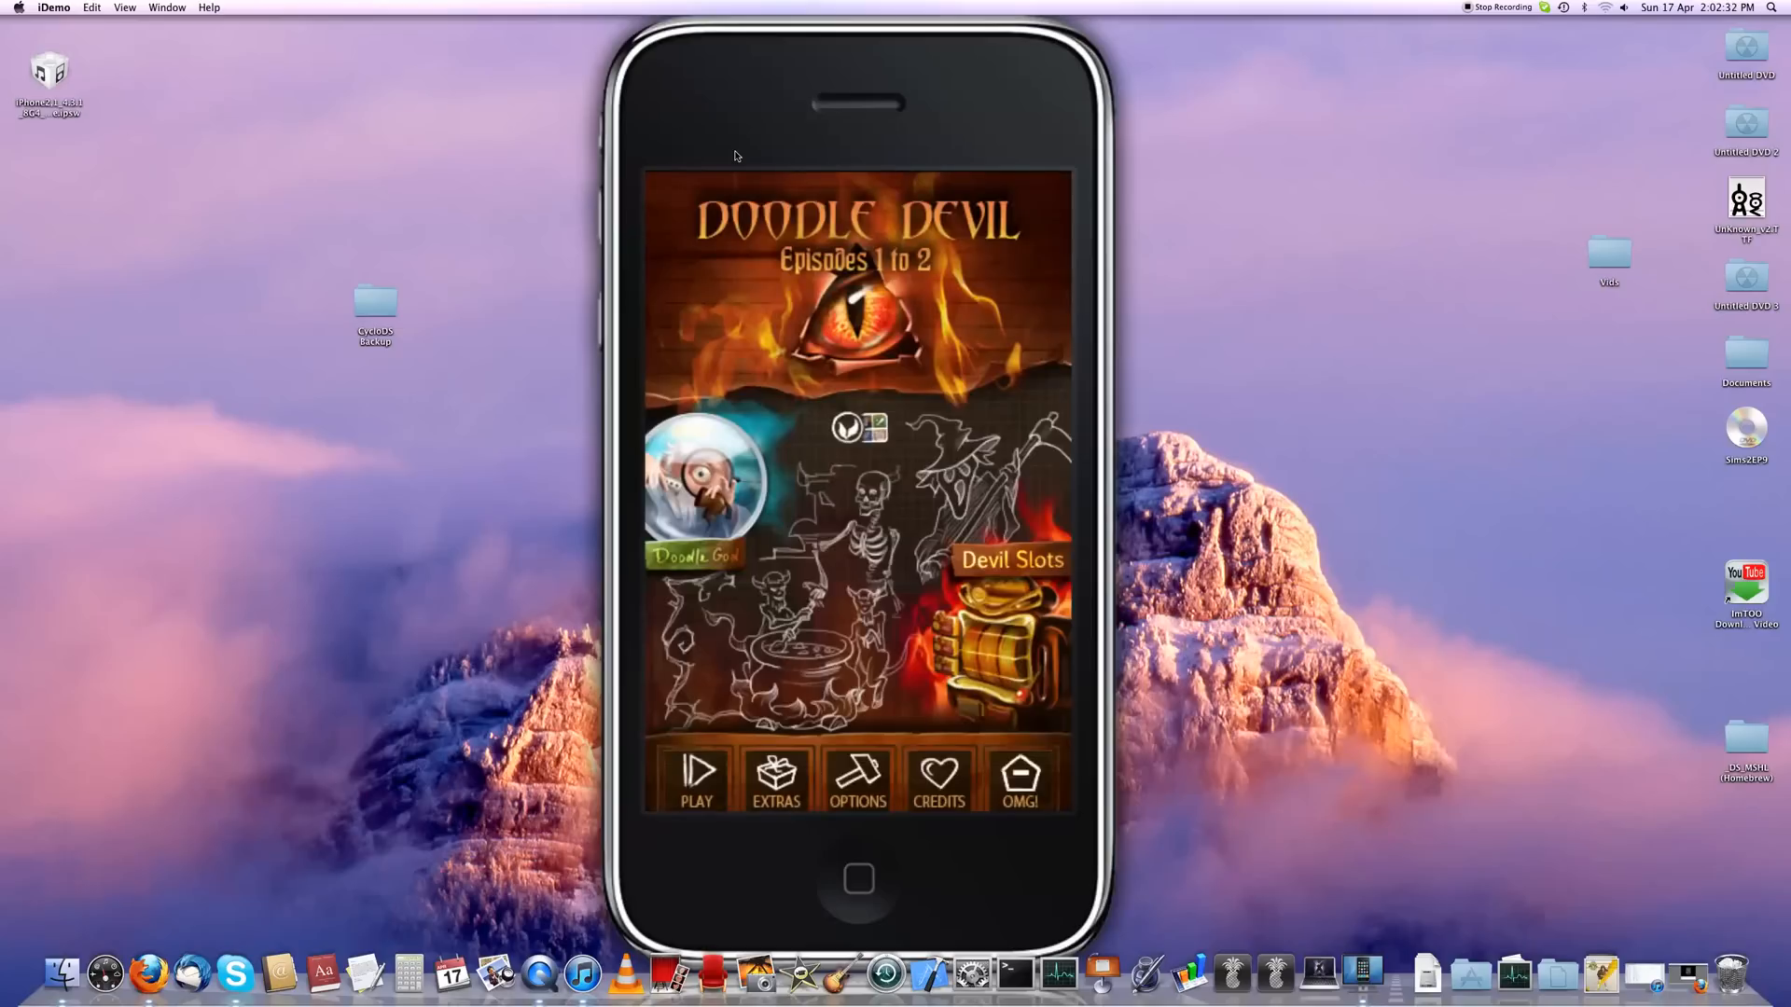
click(695, 779)
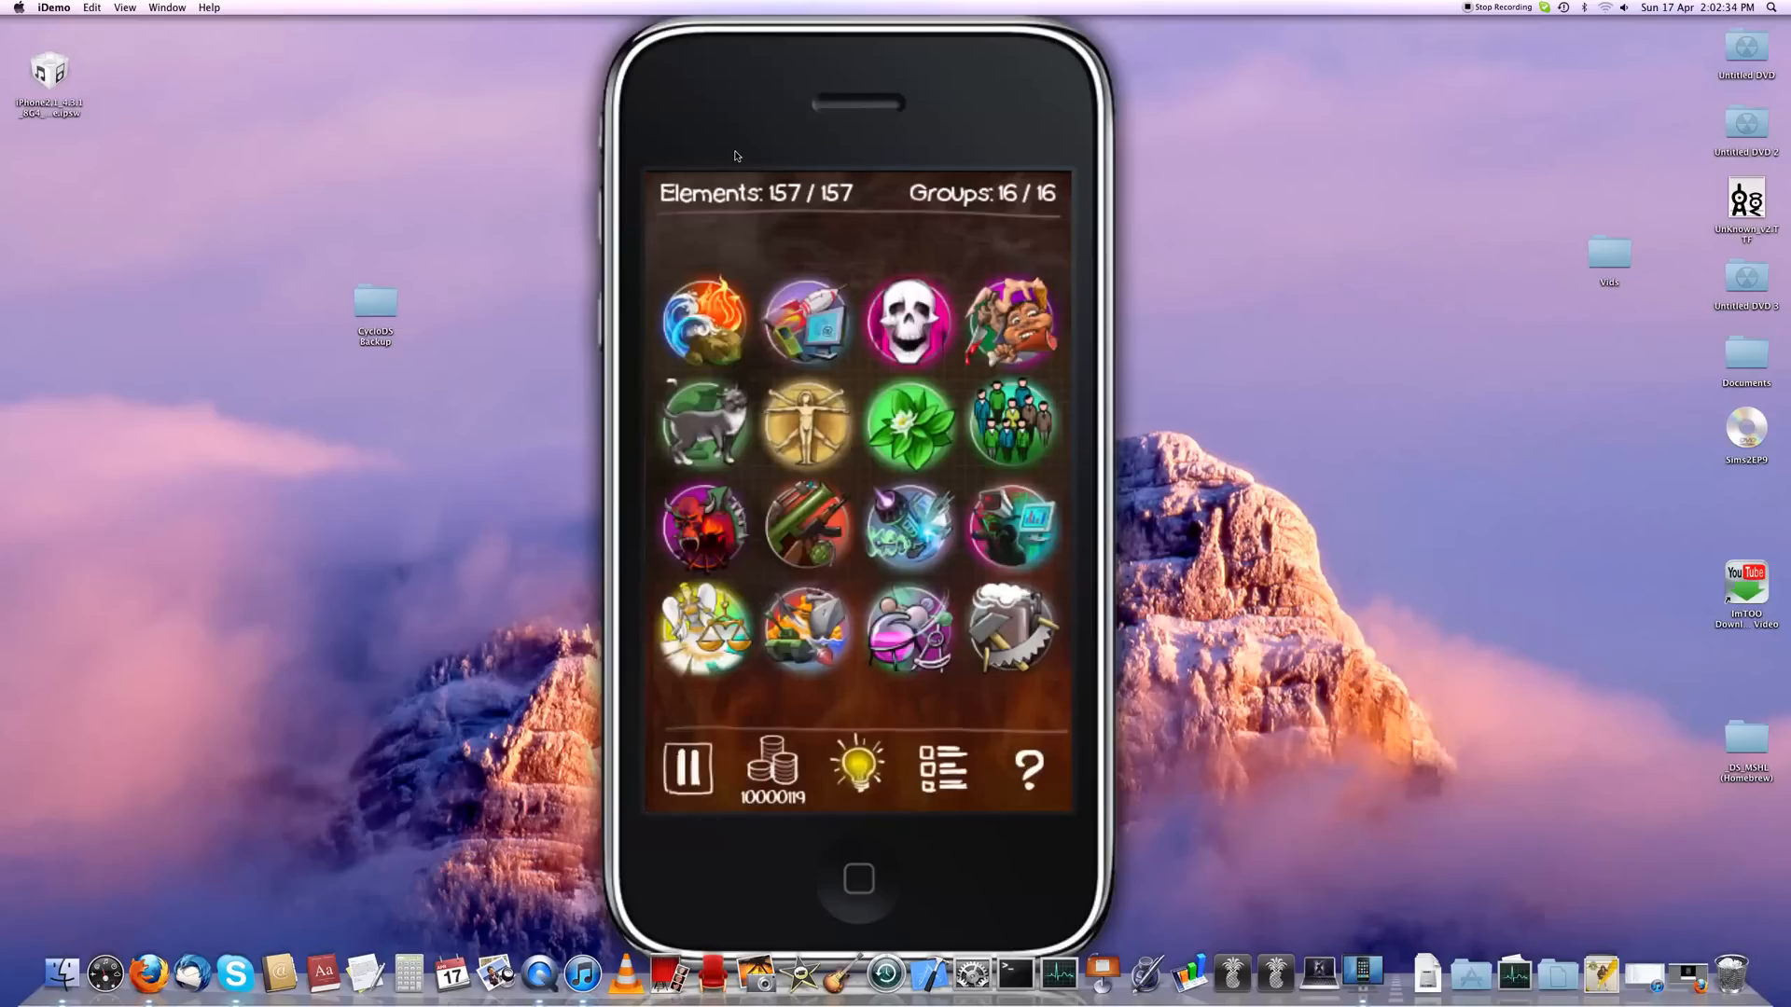